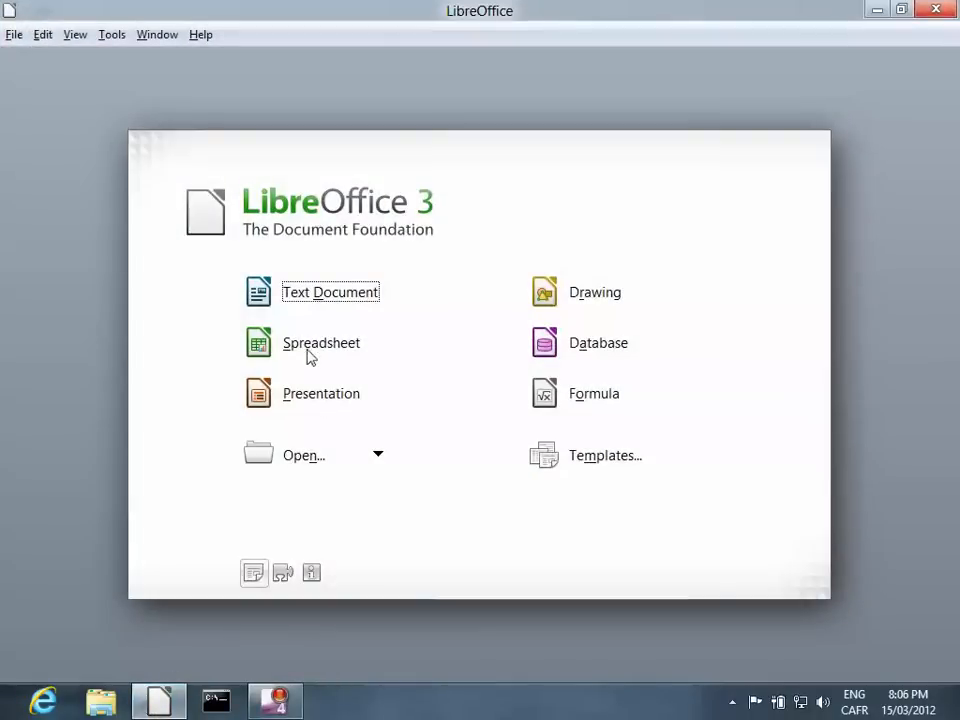
mouse_move(420, 521)
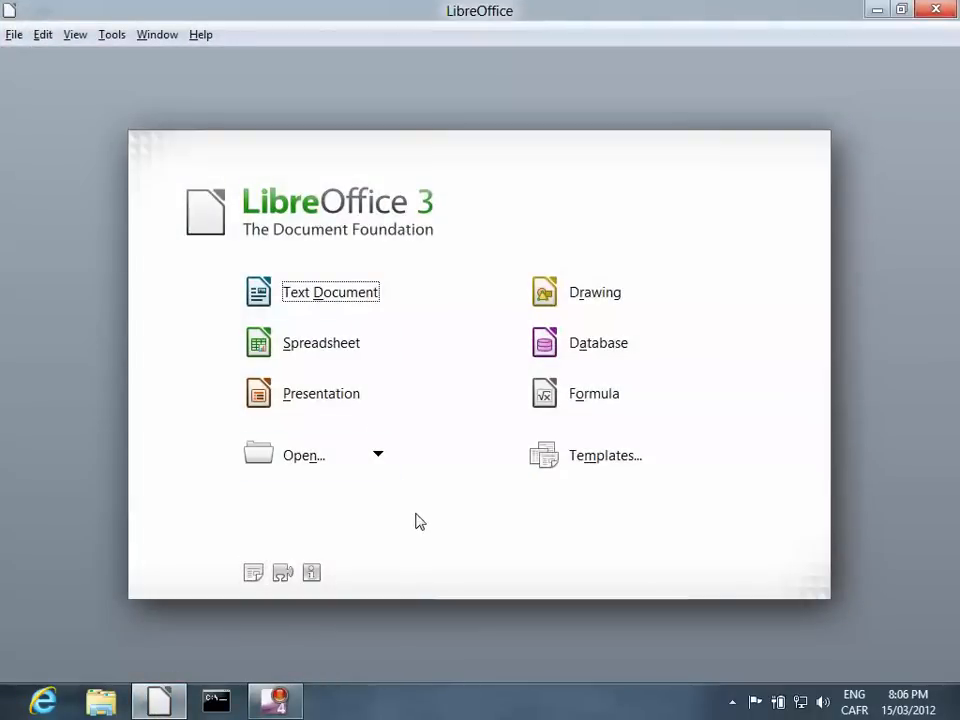
mouse_move(282, 574)
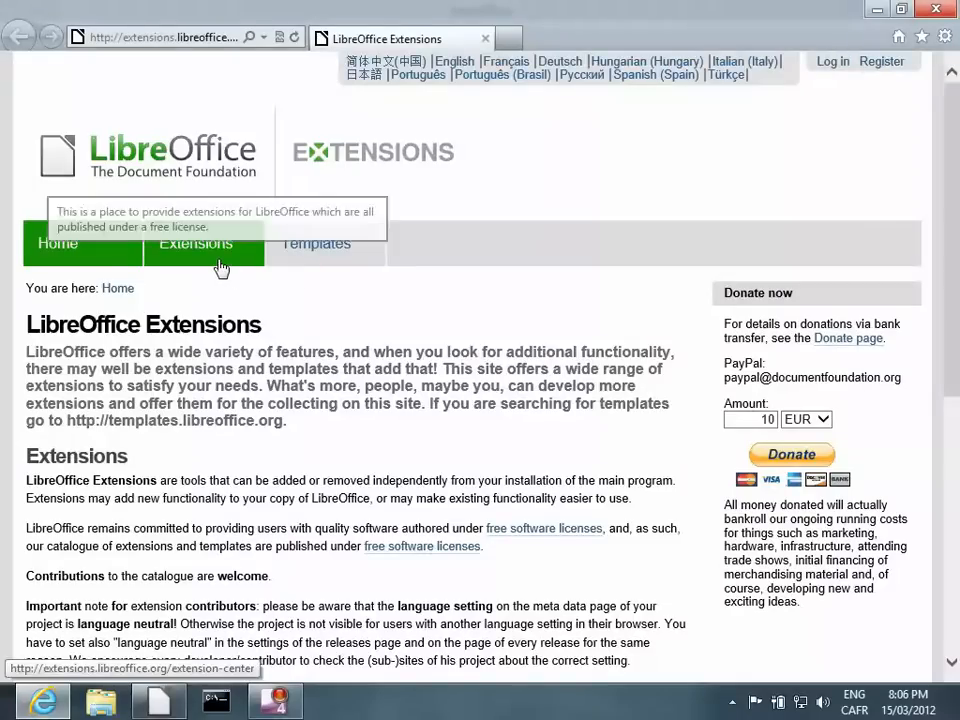
Search the LibreOffice Extensions catalogue for 'read text', with Read Text listed first
click(195, 243)
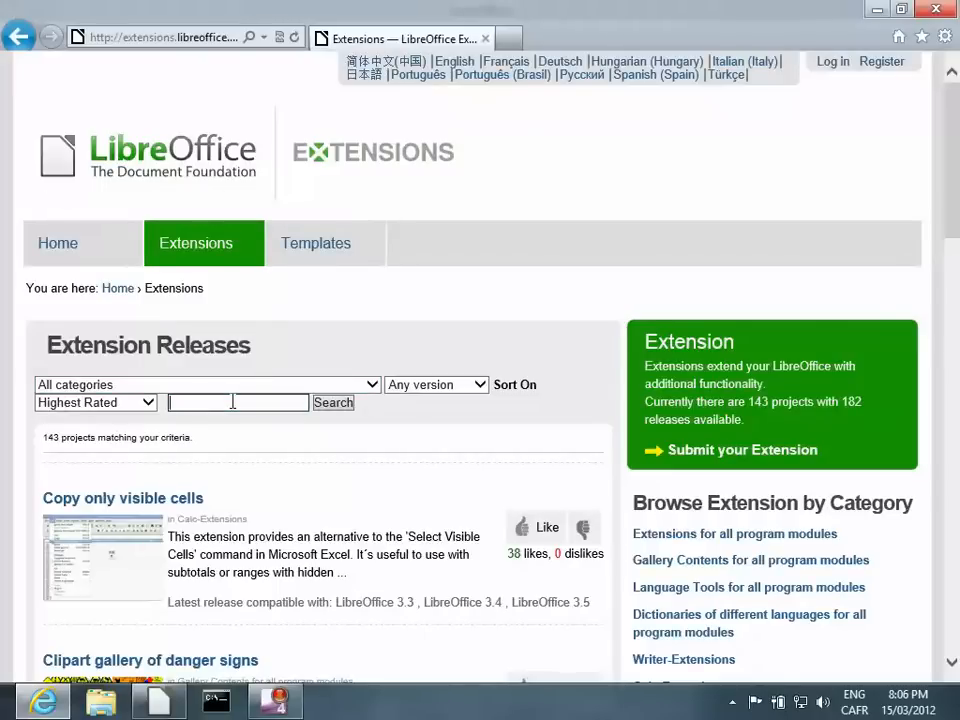
text(read)
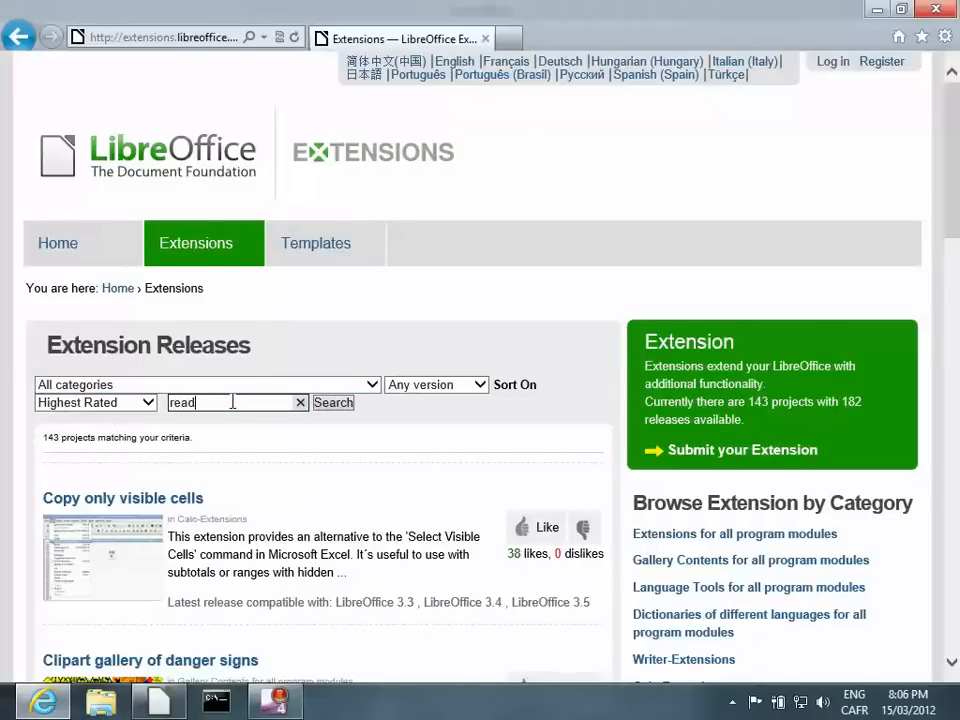
text(text)
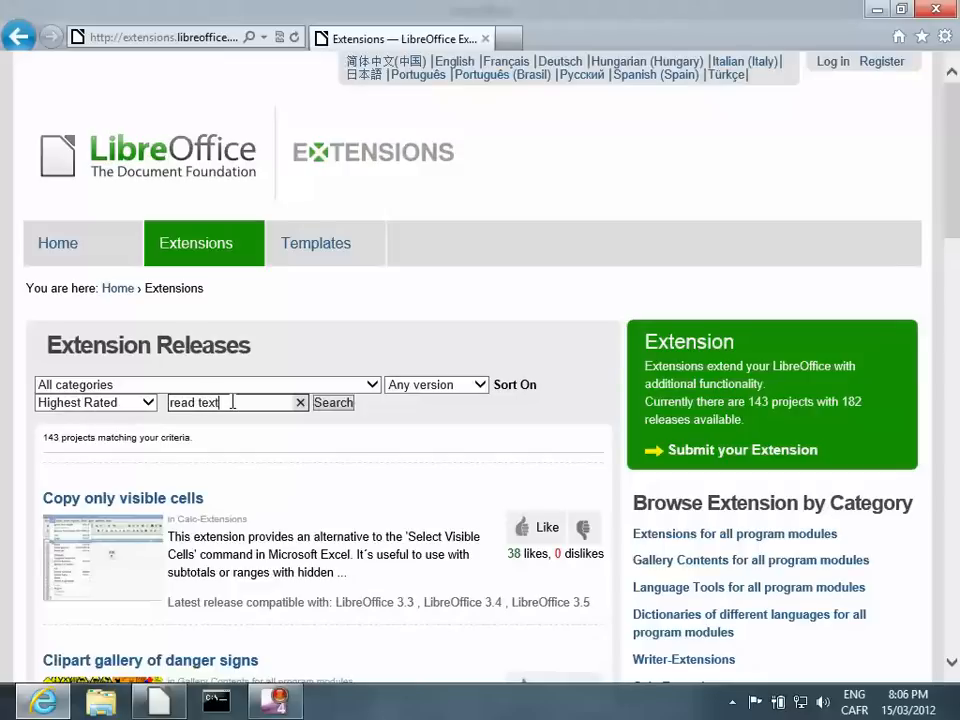
click(333, 402)
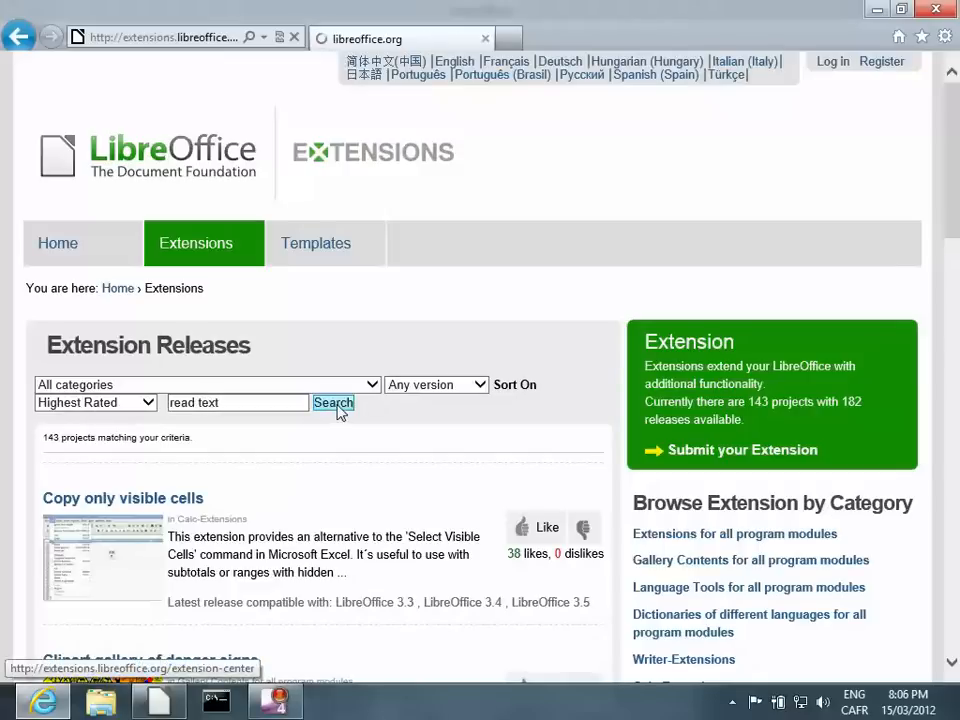
click(333, 402)
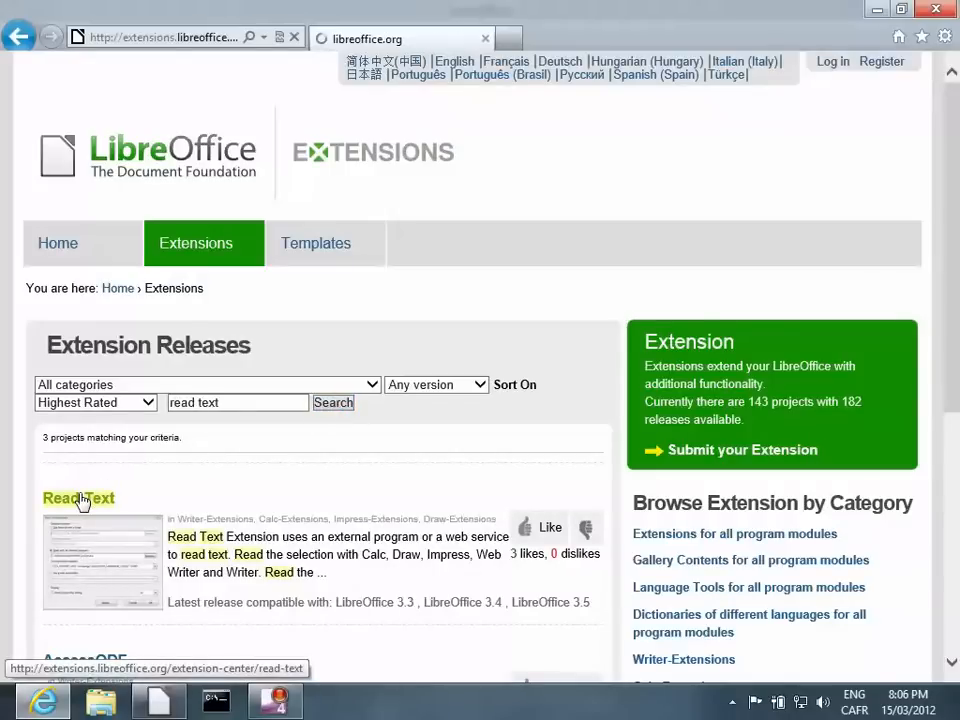
Download and save the Read Text 0.7.27 release for all platforms
click(78, 499)
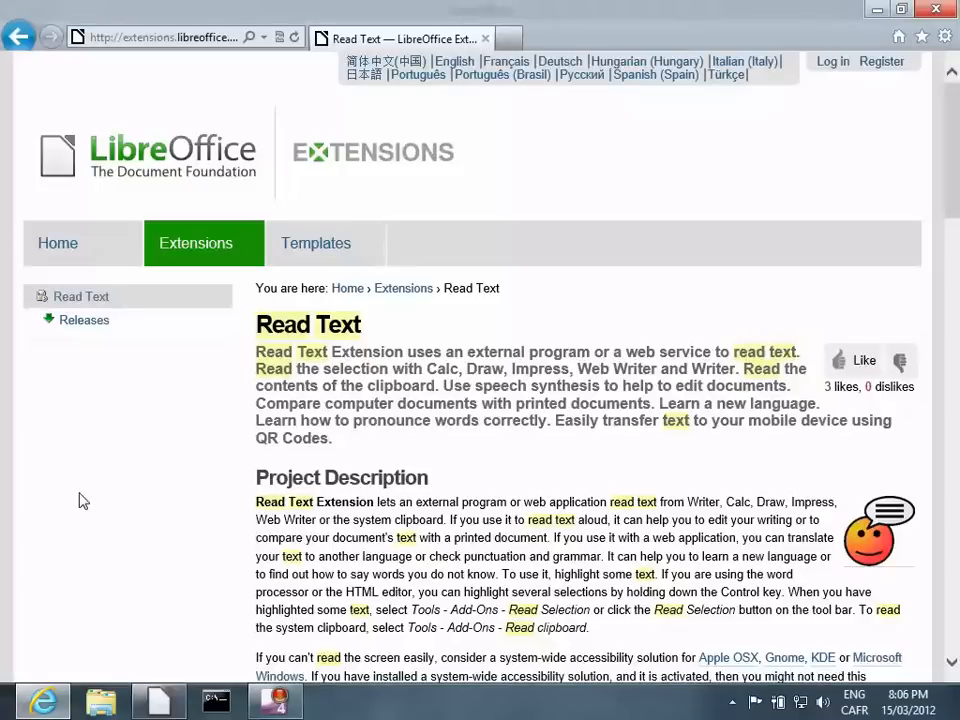
scroll(down, 3)
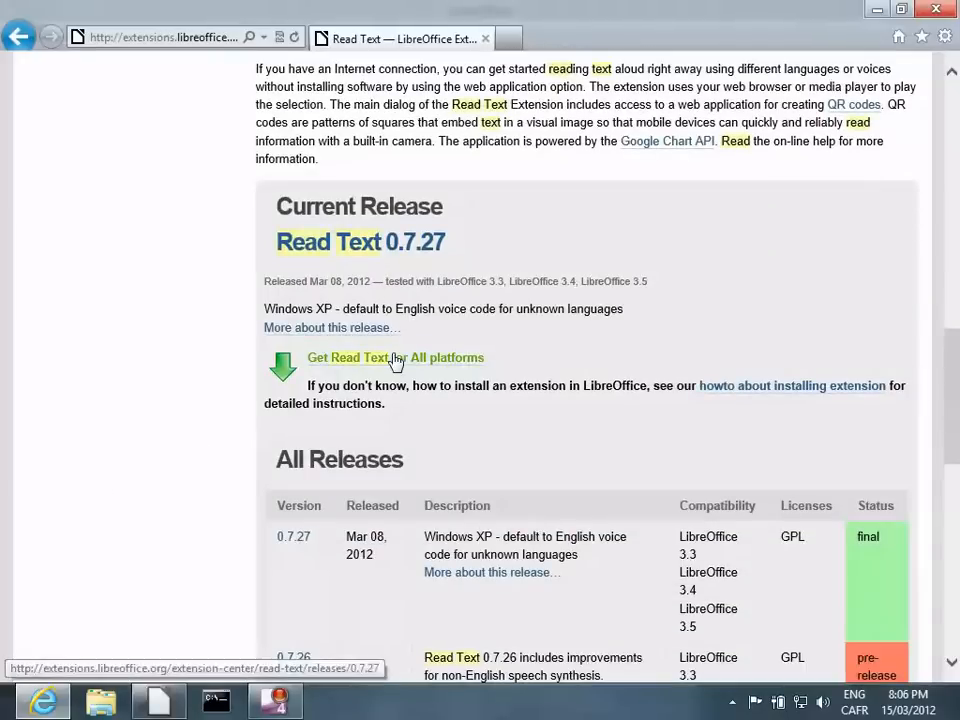
click(348, 357)
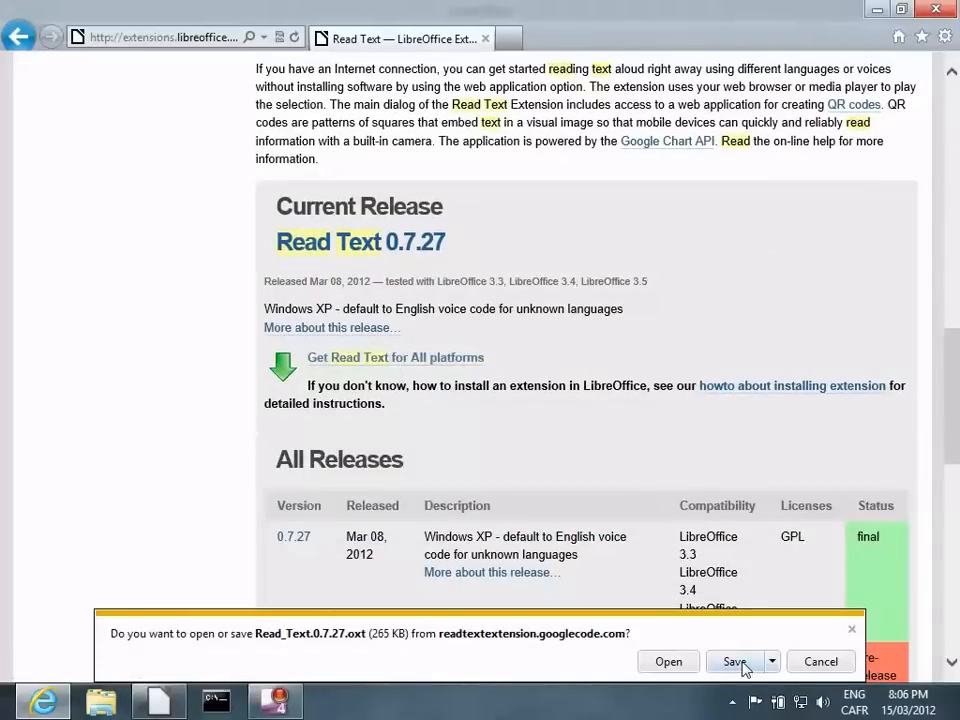
click(742, 661)
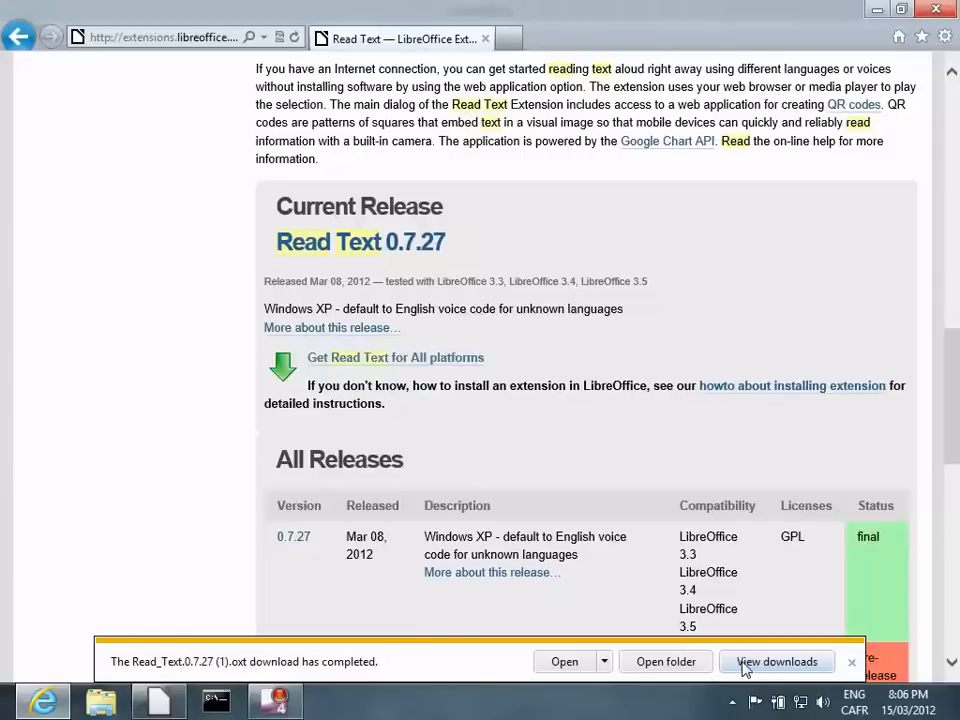
mouse_move(785, 663)
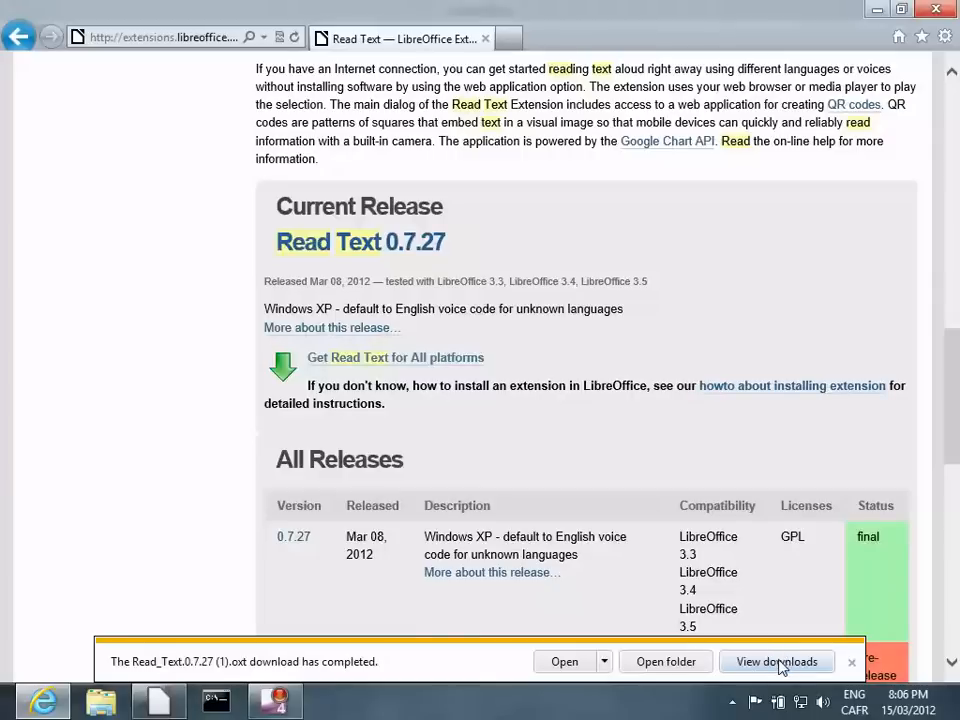
Open the downloaded Read_Text.0.7.27 (1) file from the Downloads folder to install it
click(776, 661)
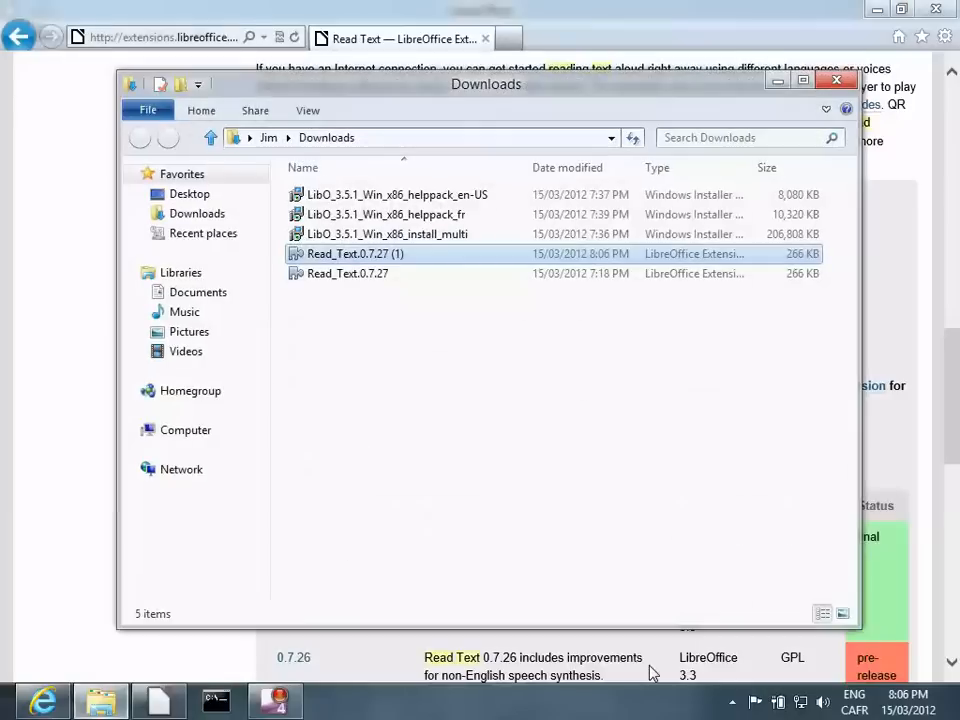
click(350, 253)
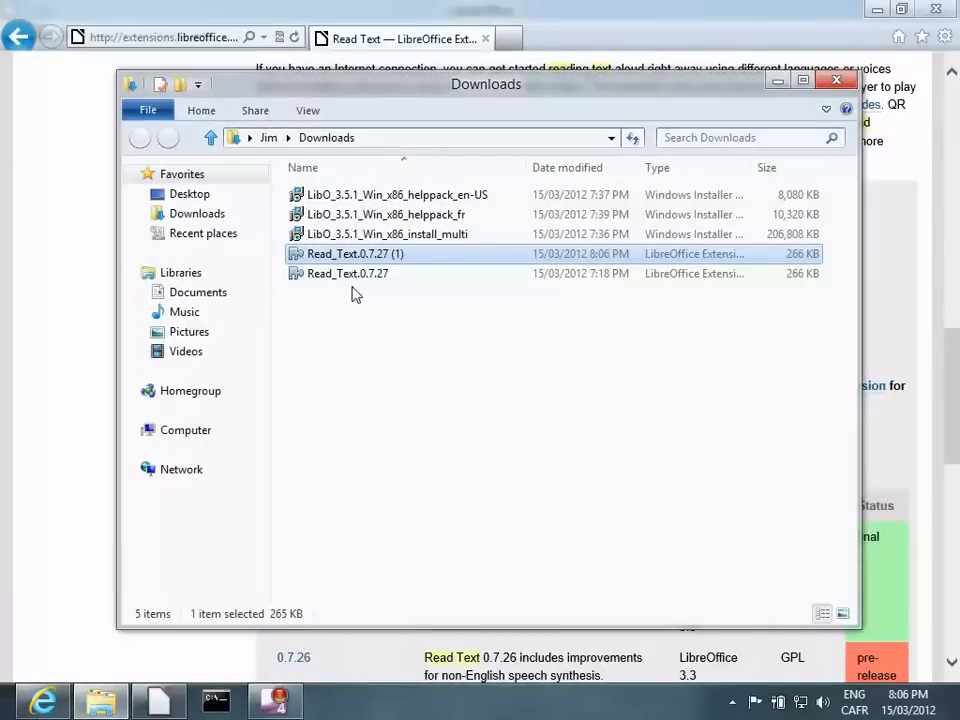
click(347, 273)
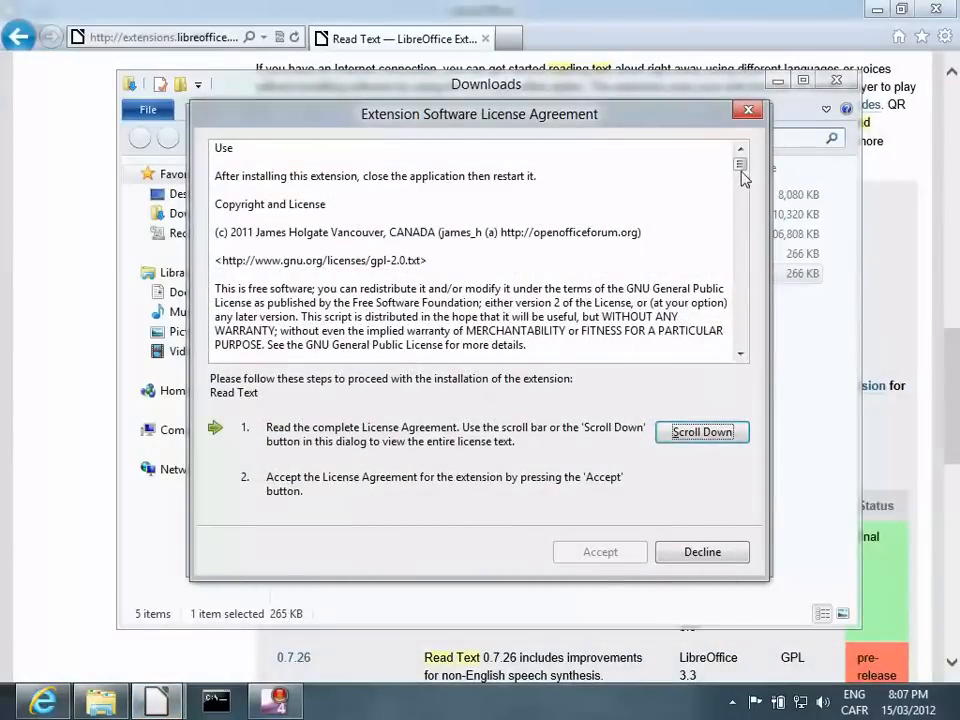
Accept the Read Text licence, then close the Extension Manager and Downloads window
click(702, 432)
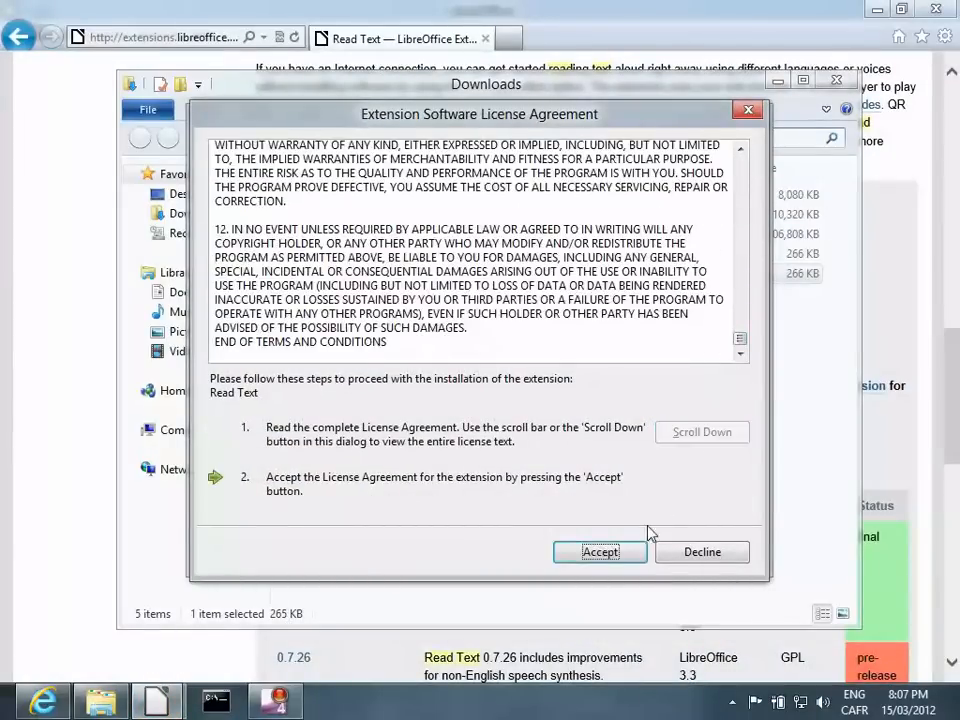
click(599, 551)
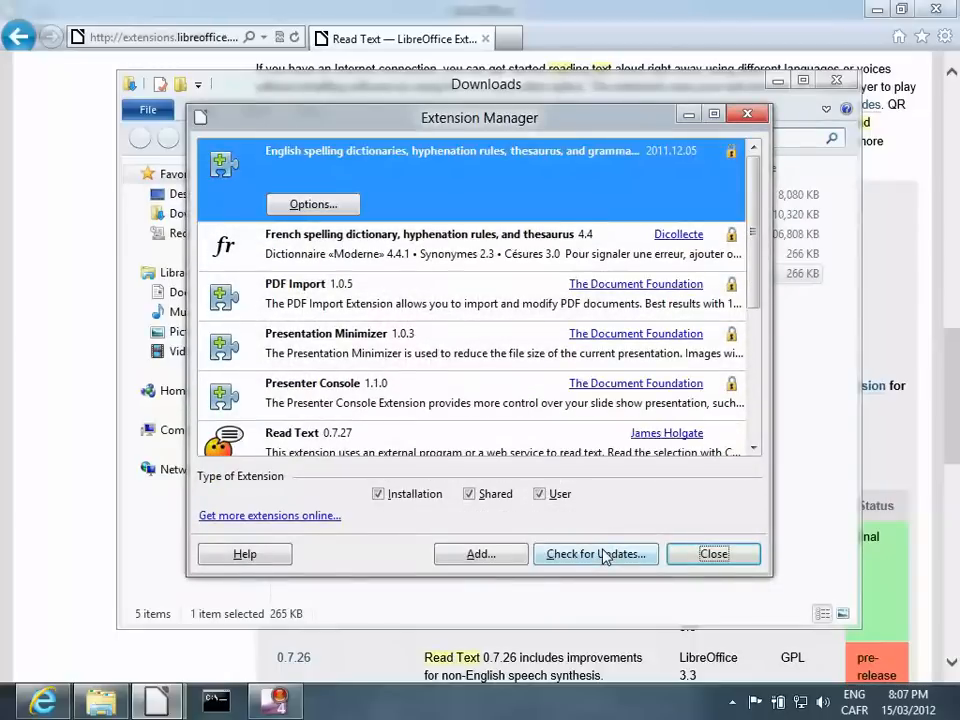
click(713, 554)
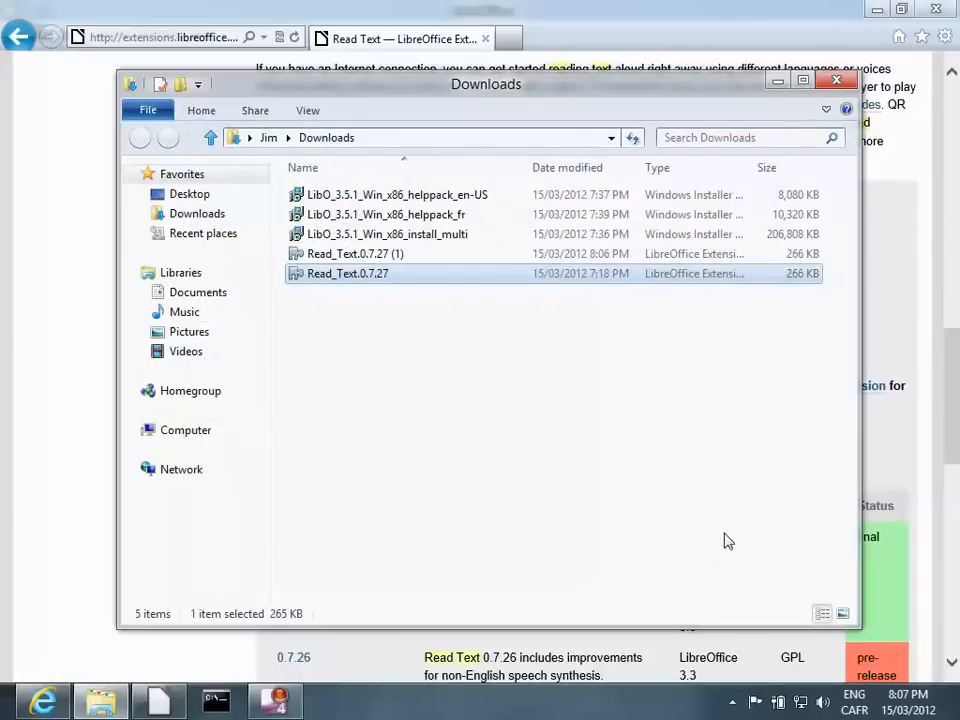
click(830, 86)
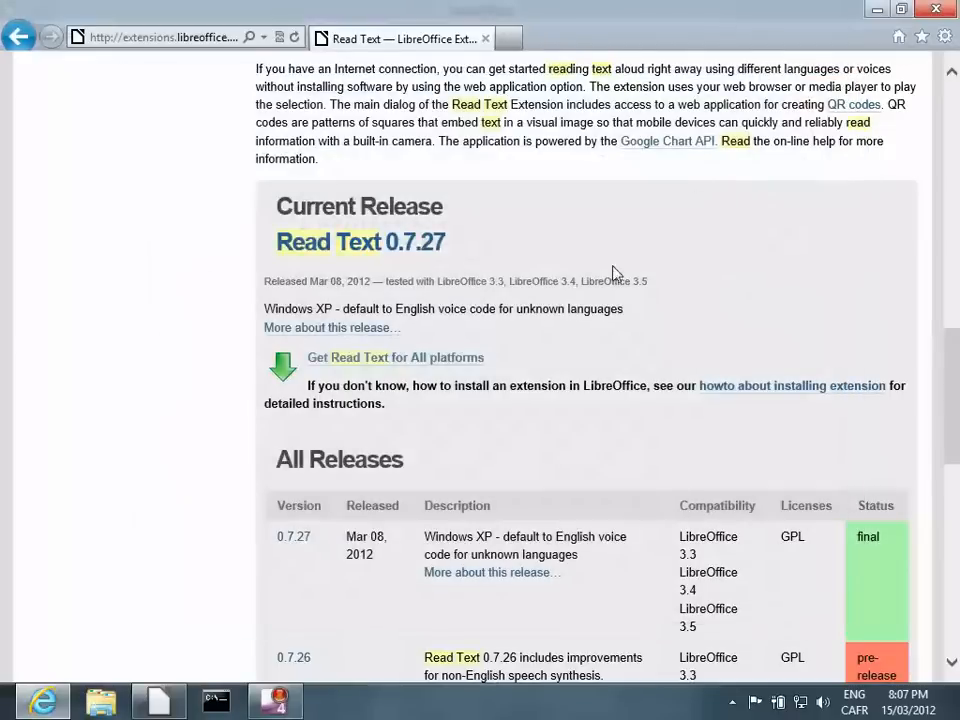
click(156, 701)
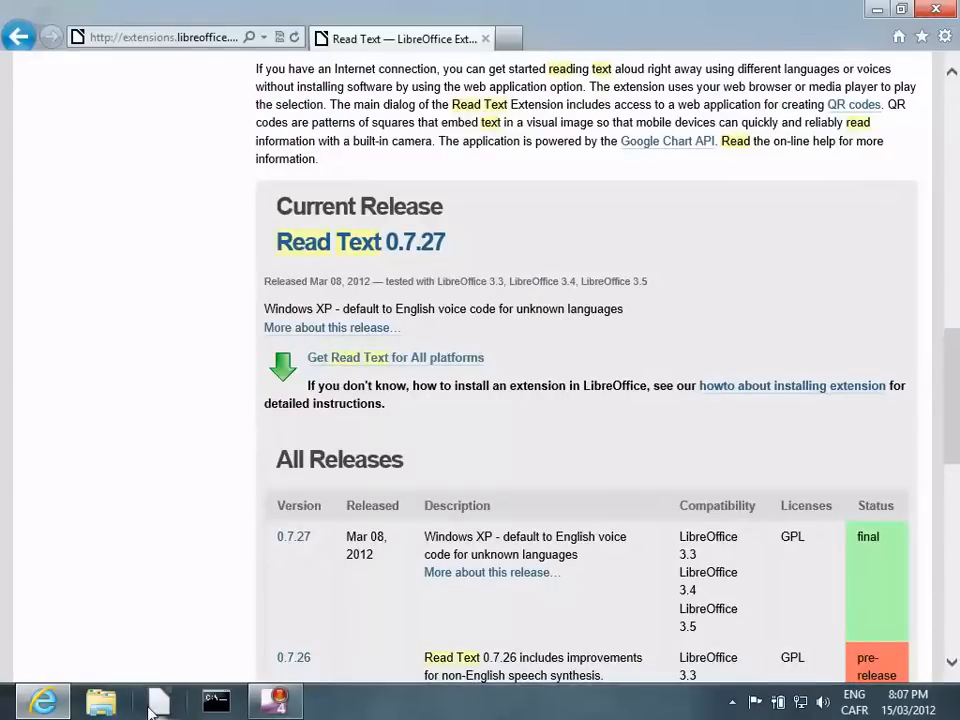
Switch to LibreOffice and create a blank Writer text document from the Start Center
click(157, 696)
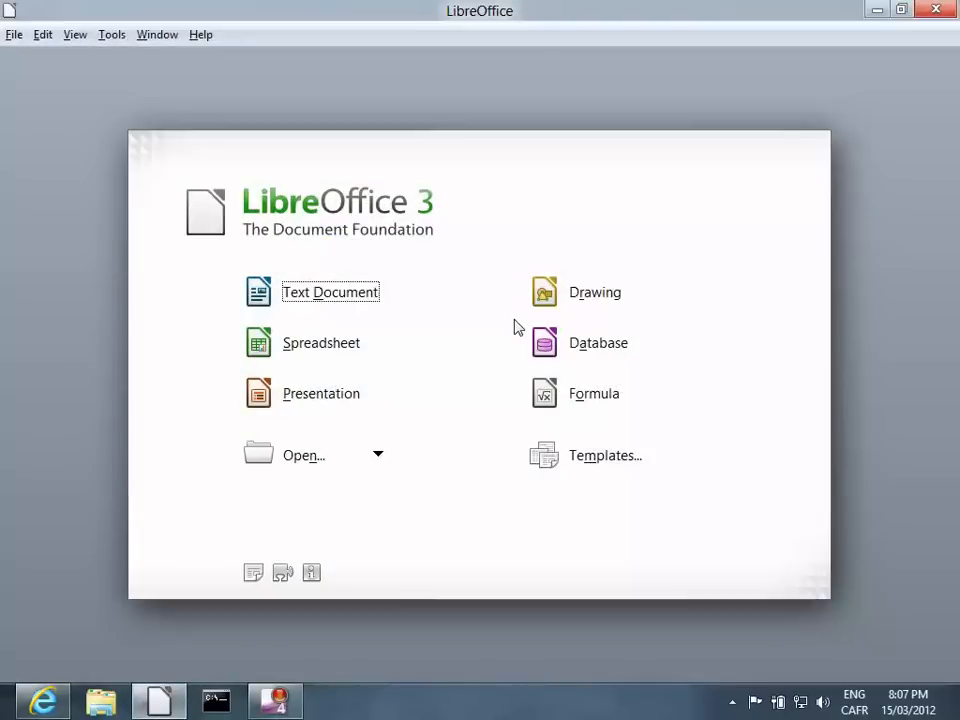
click(330, 291)
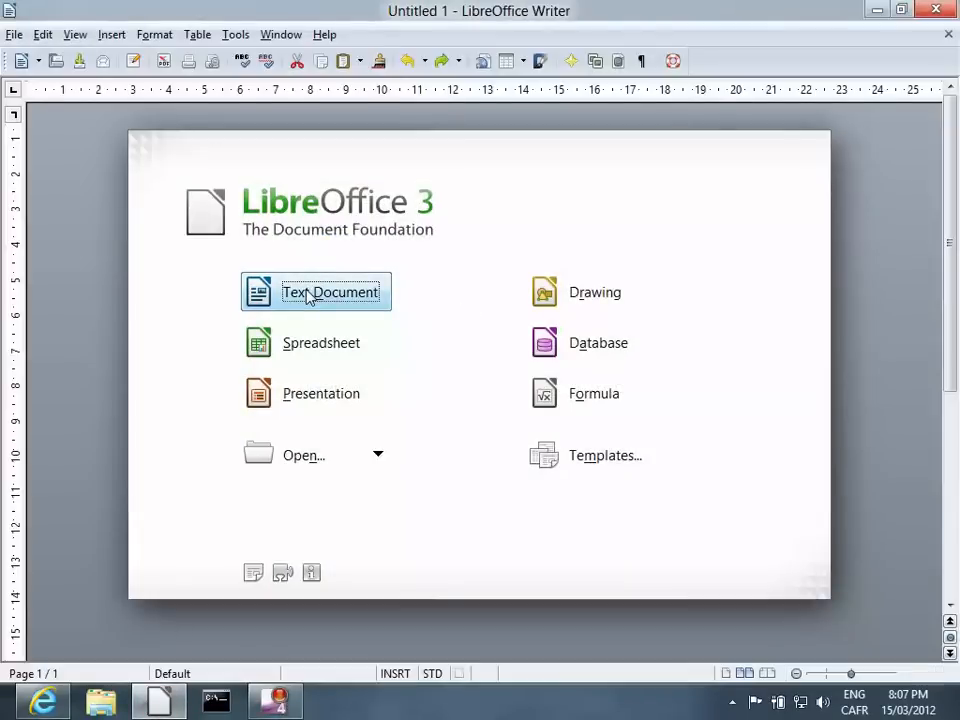
click(315, 291)
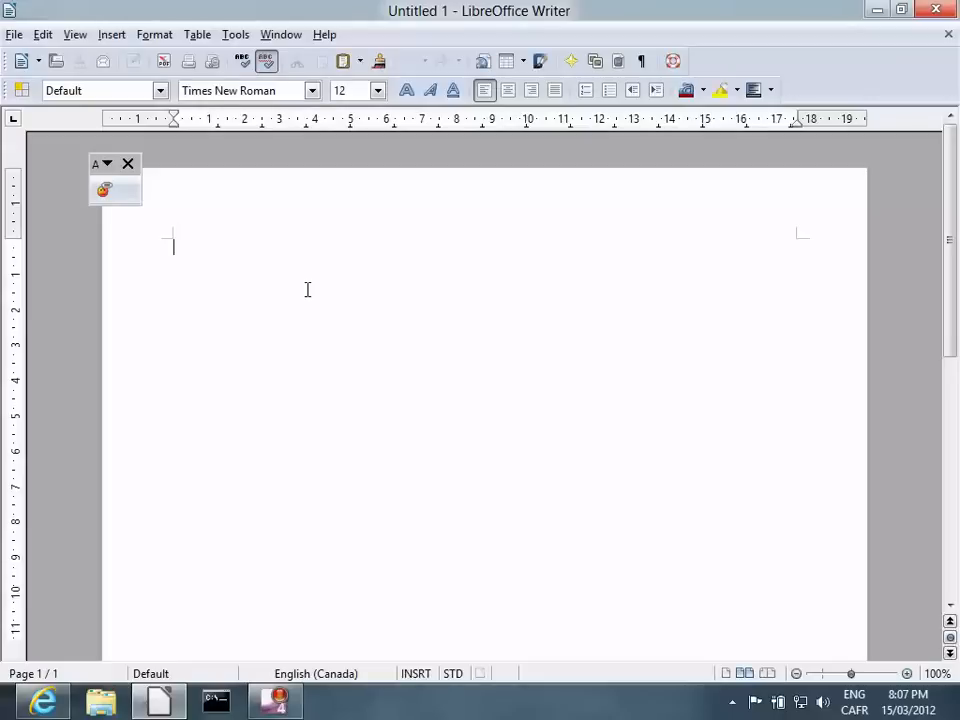
click(107, 164)
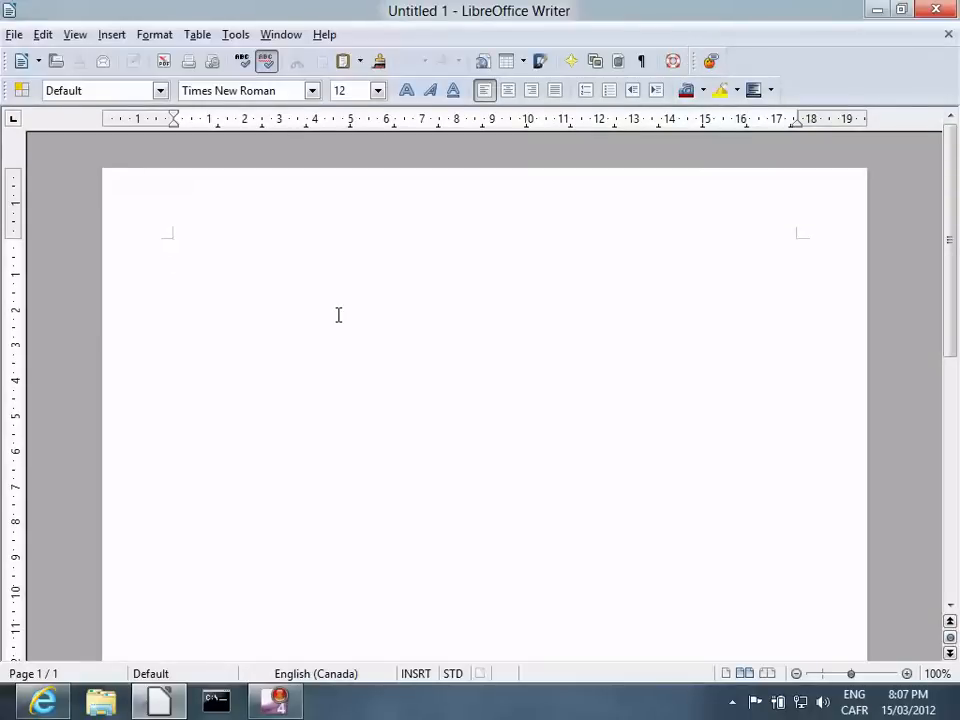
Type 'Welcome to Read Text Extension.' as the document's first line
text(We)
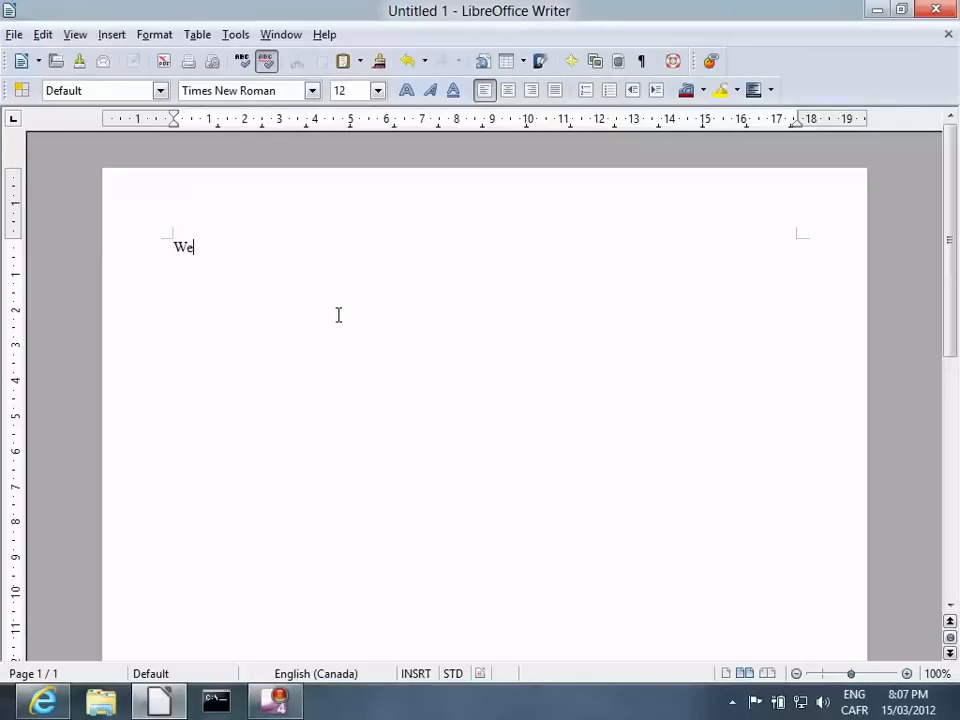
text(lcome to)
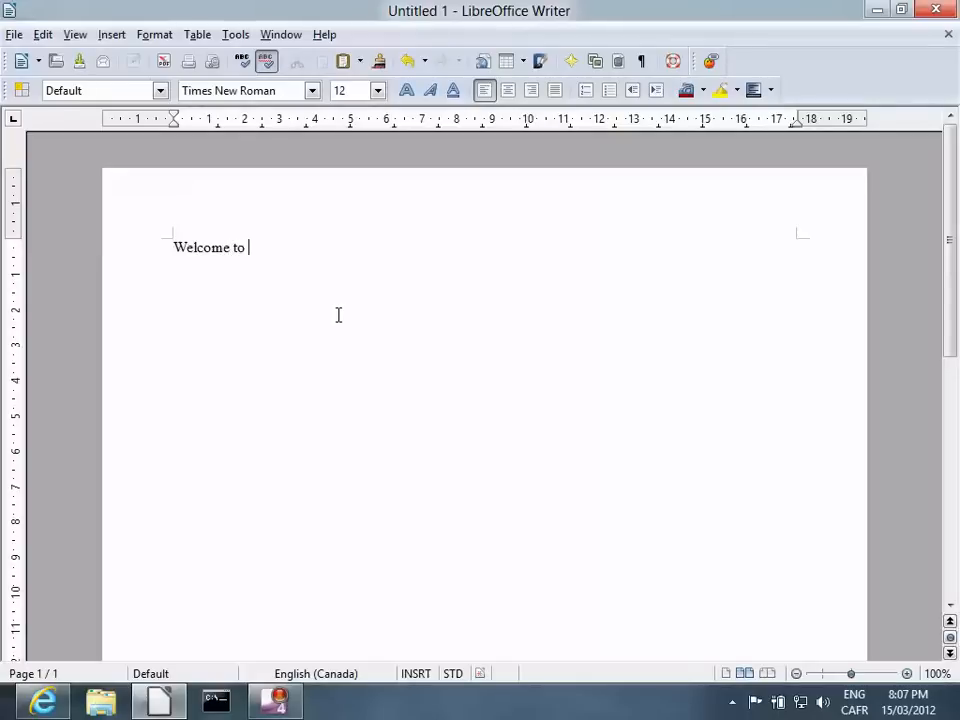
text(Read Text)
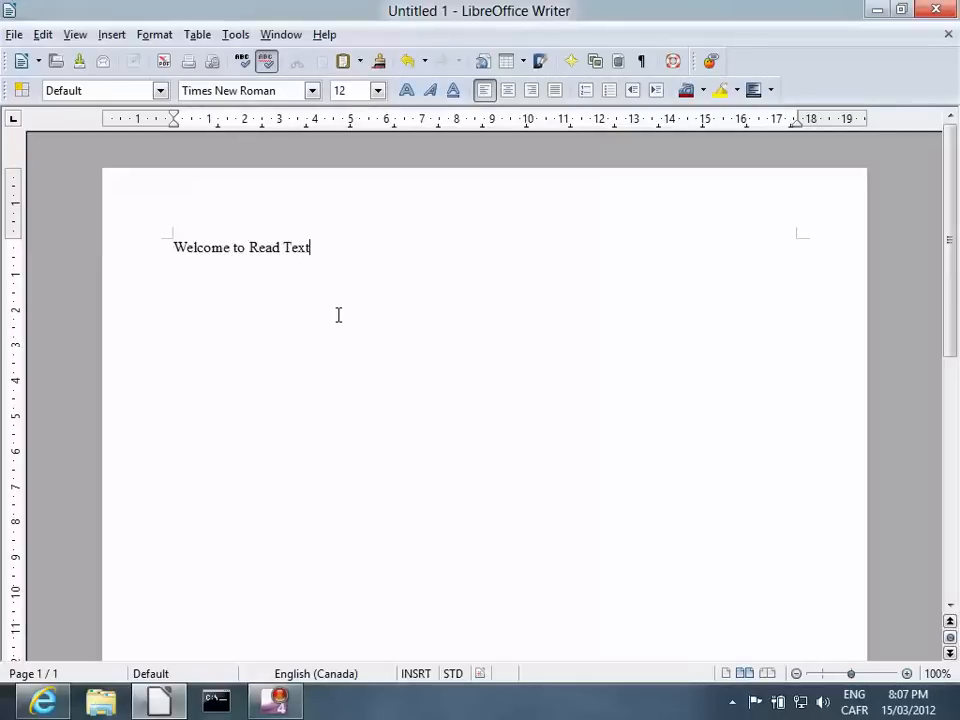
text(Extension)
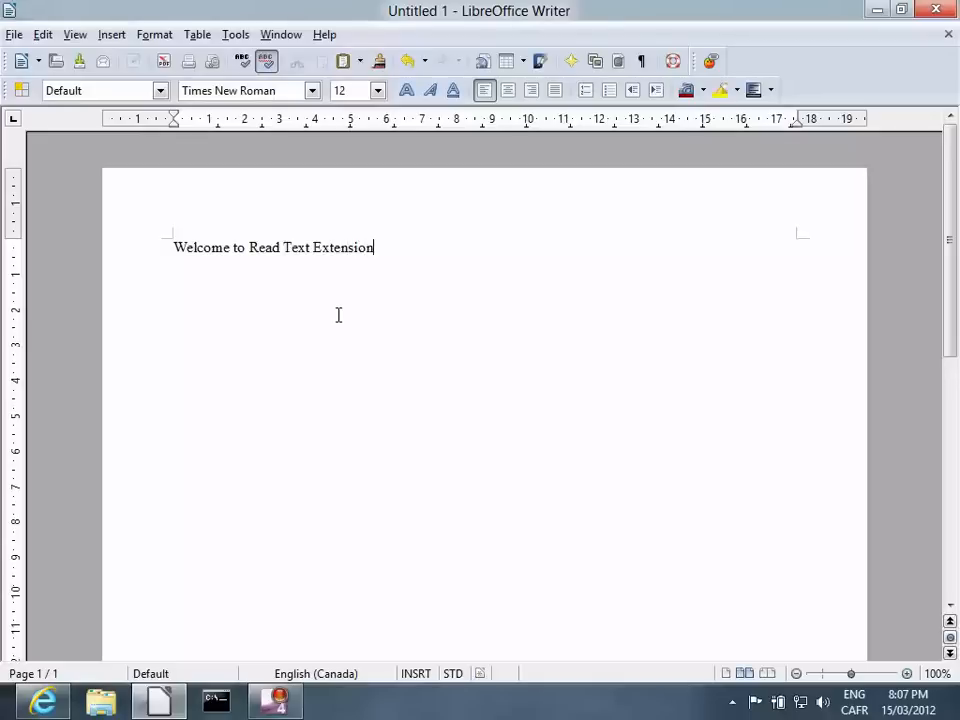
text(.)
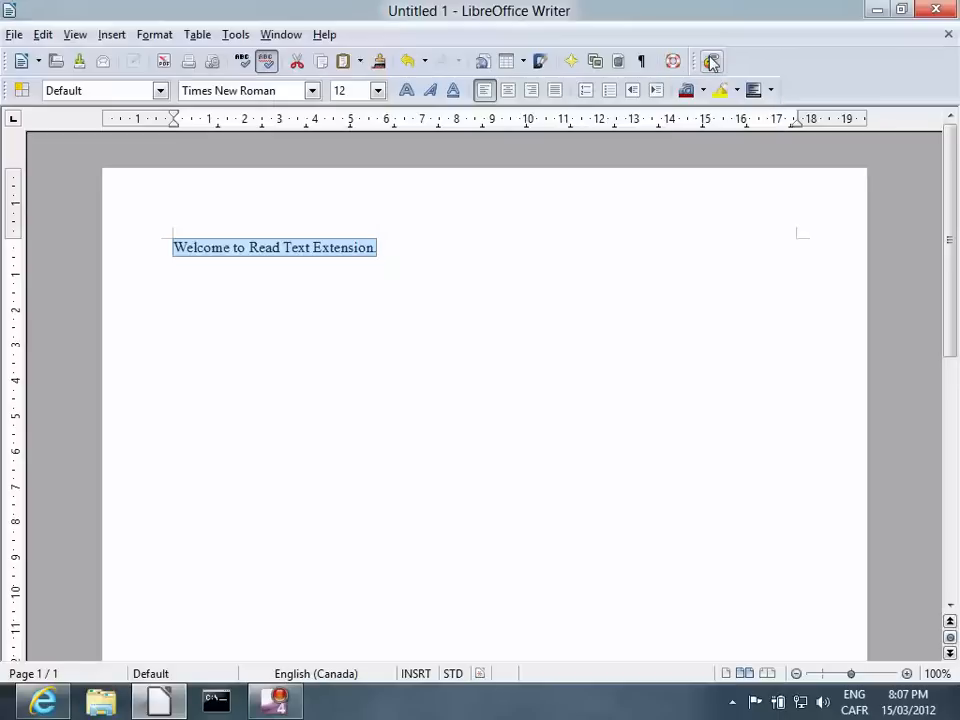
Open the Read Text settings dialog, cancel it, then reopen it
click(710, 61)
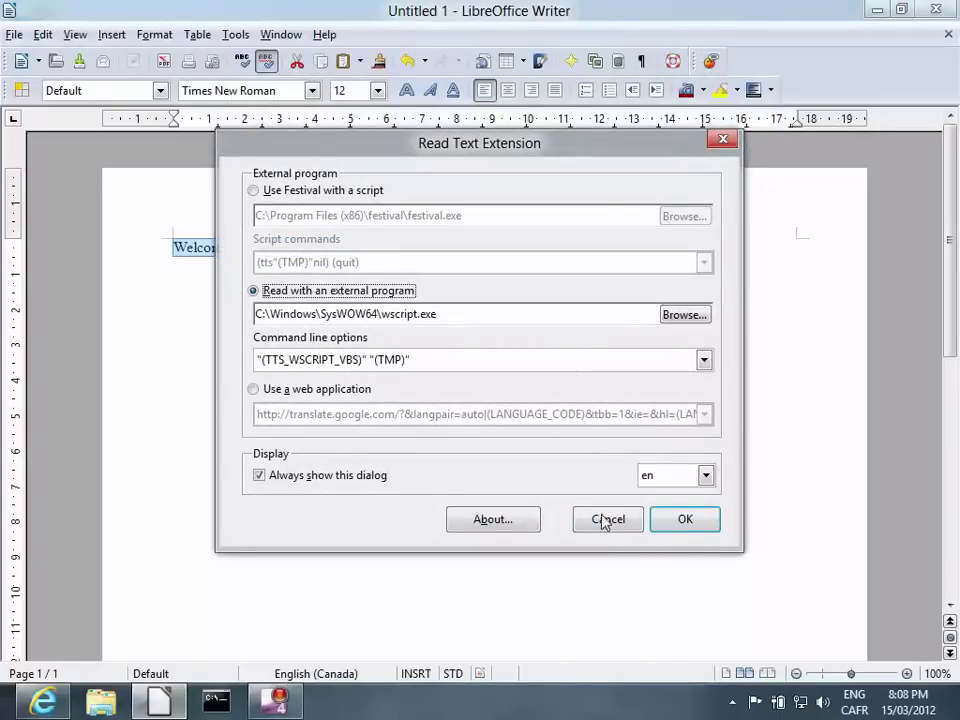
click(607, 519)
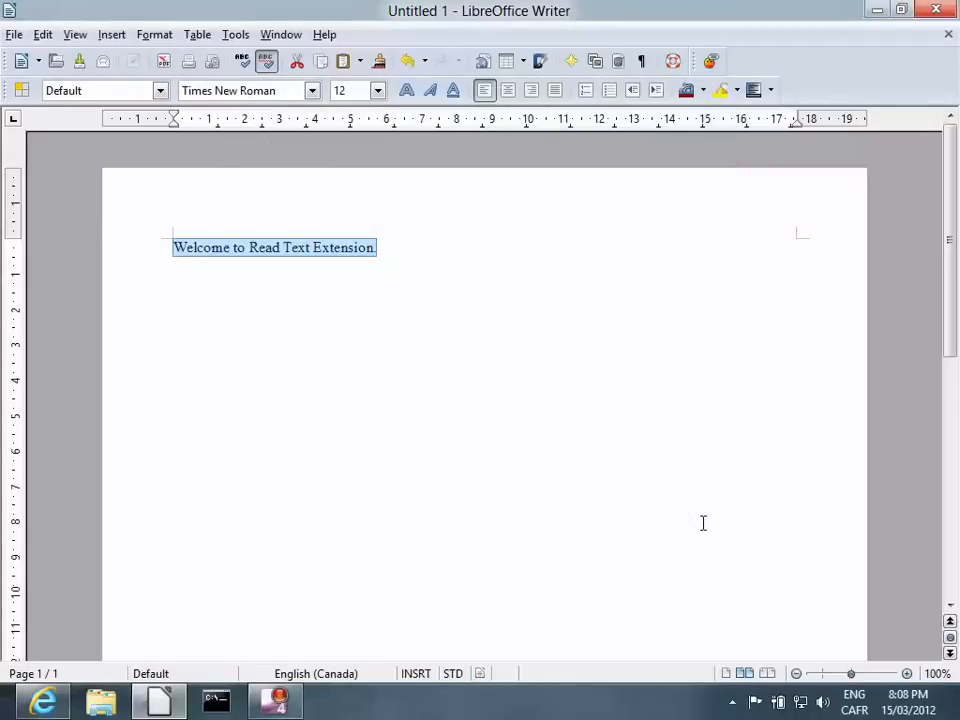
mouse_move(430, 133)
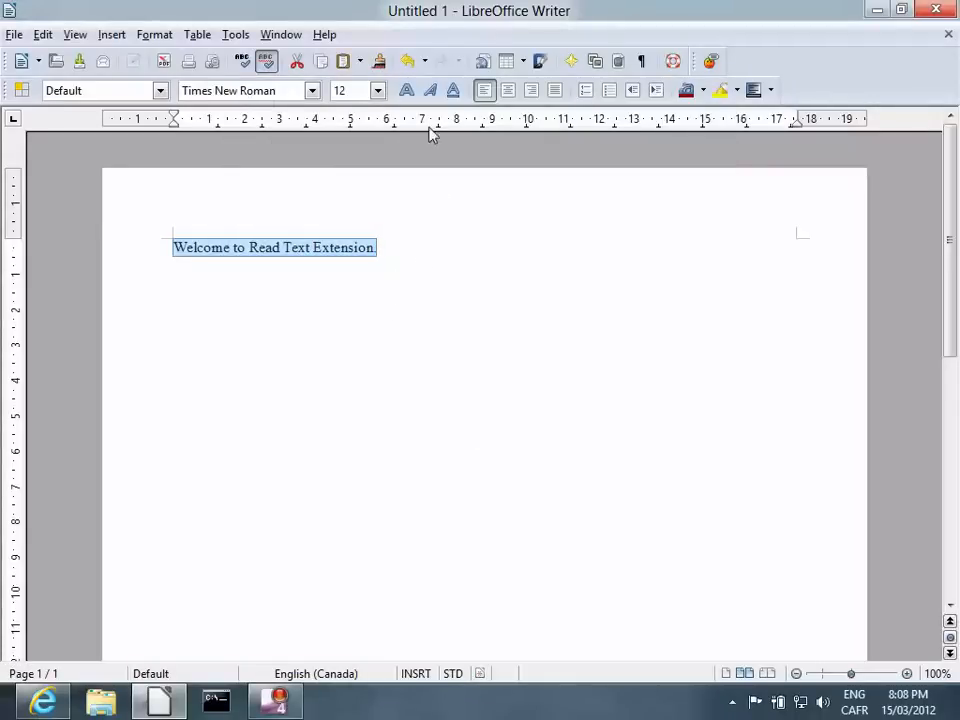
click(235, 33)
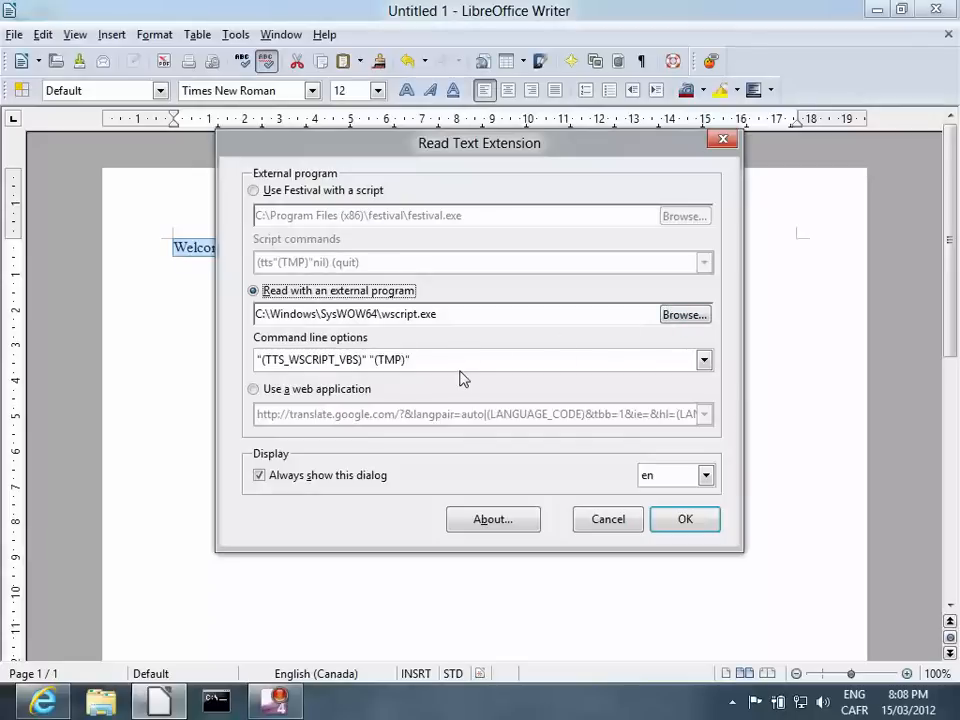
Set Read Text to pass /language:"(SELECTION_LANGUAGE_CODE)" and read the sentence aloud
click(703, 359)
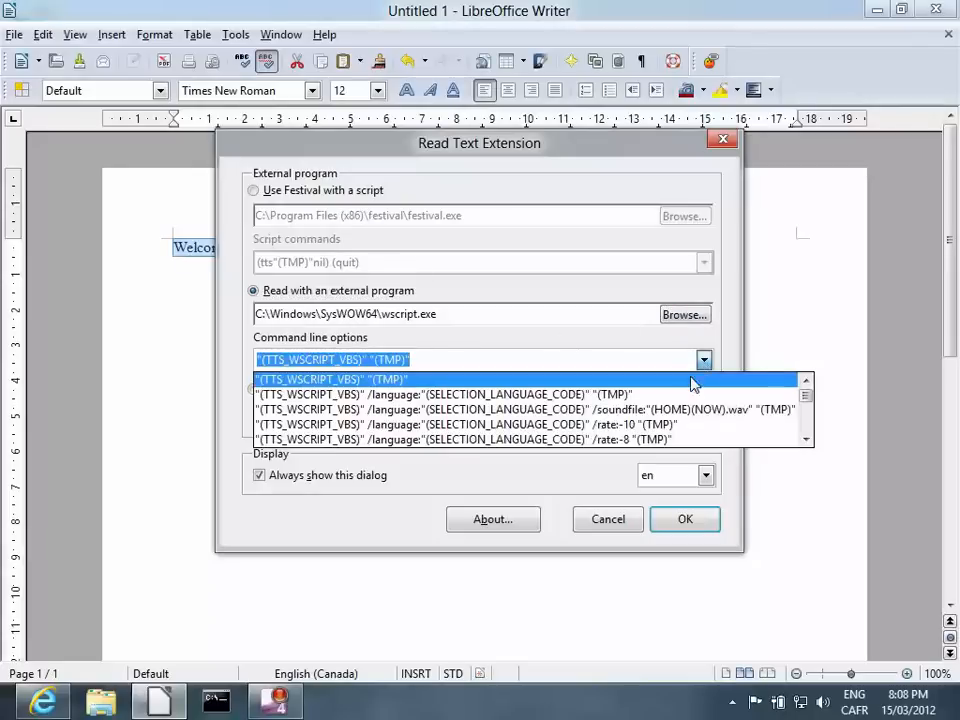
click(445, 394)
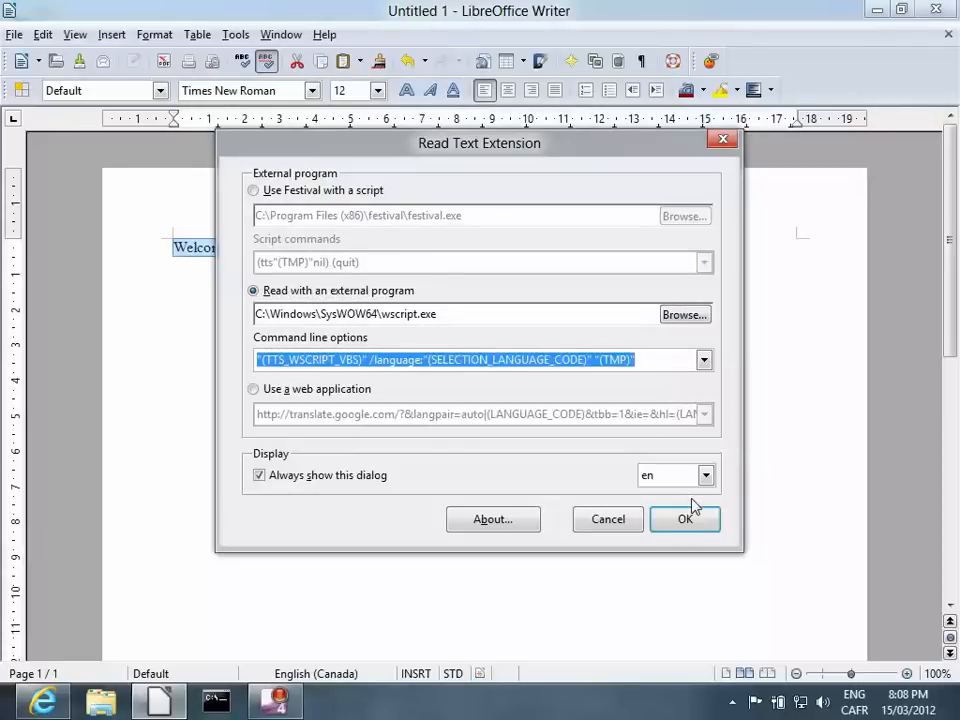
click(685, 519)
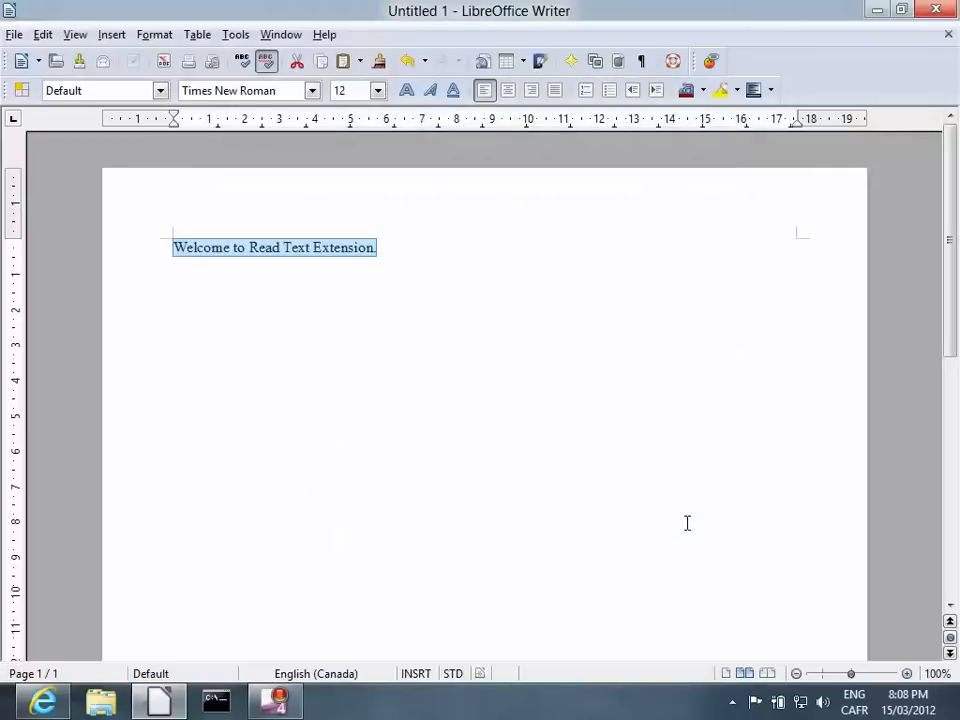
click(414, 252)
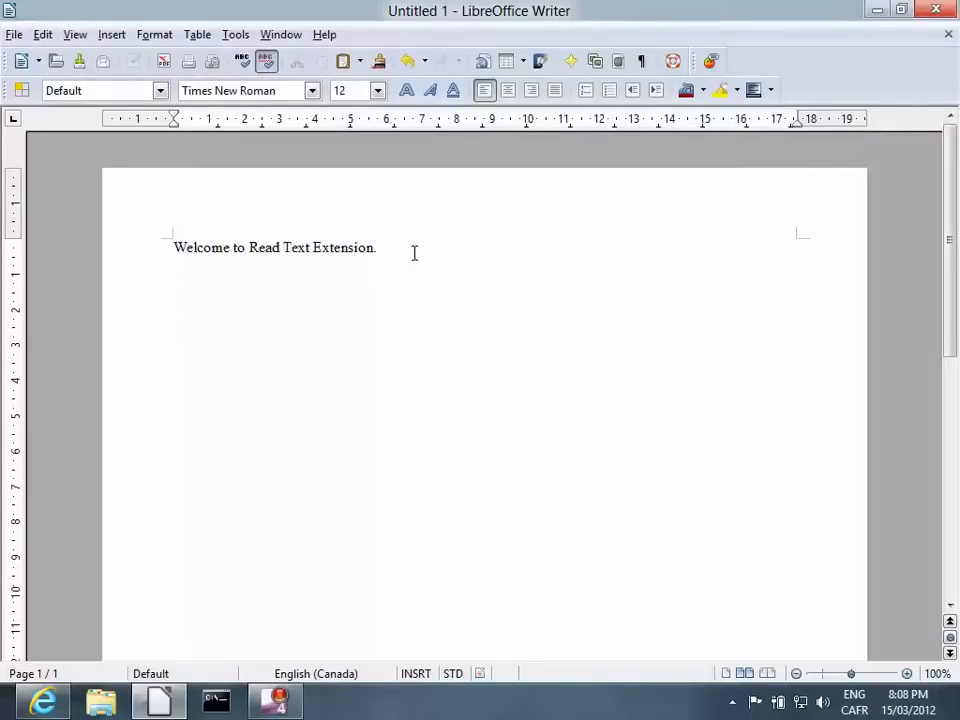
Open Windows language preferences from the taskbar and begin adding a language
click(859, 703)
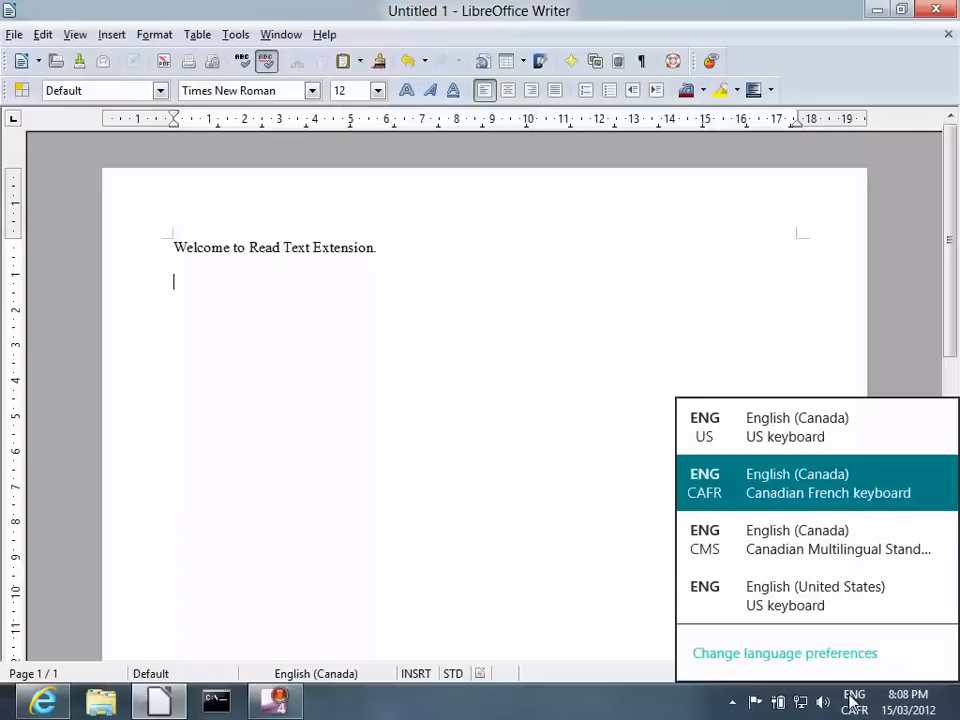
mouse_move(778, 539)
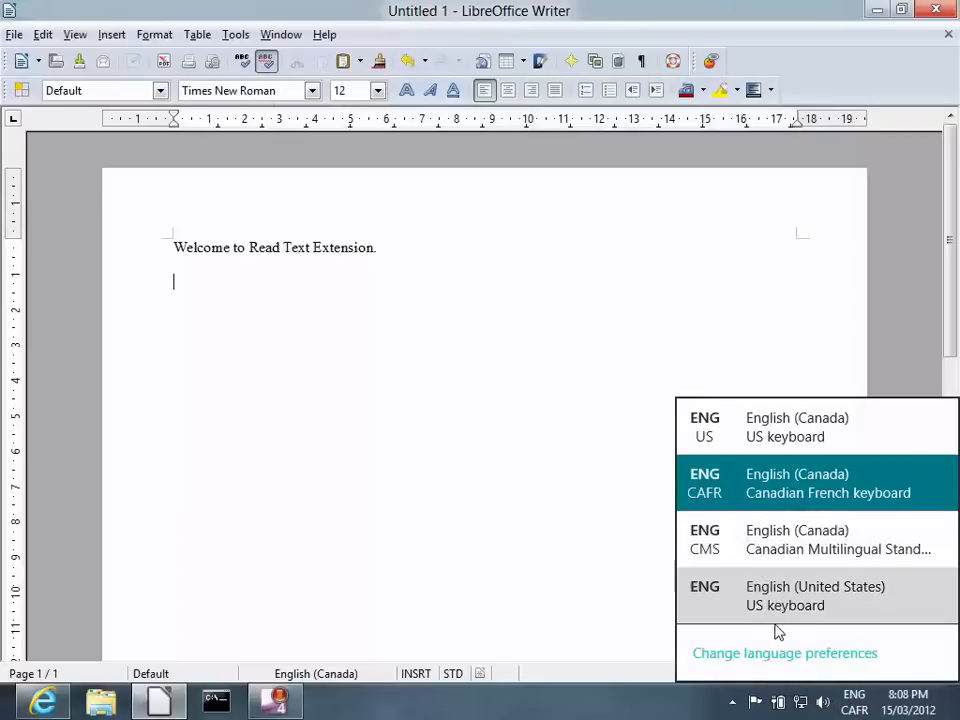
click(798, 653)
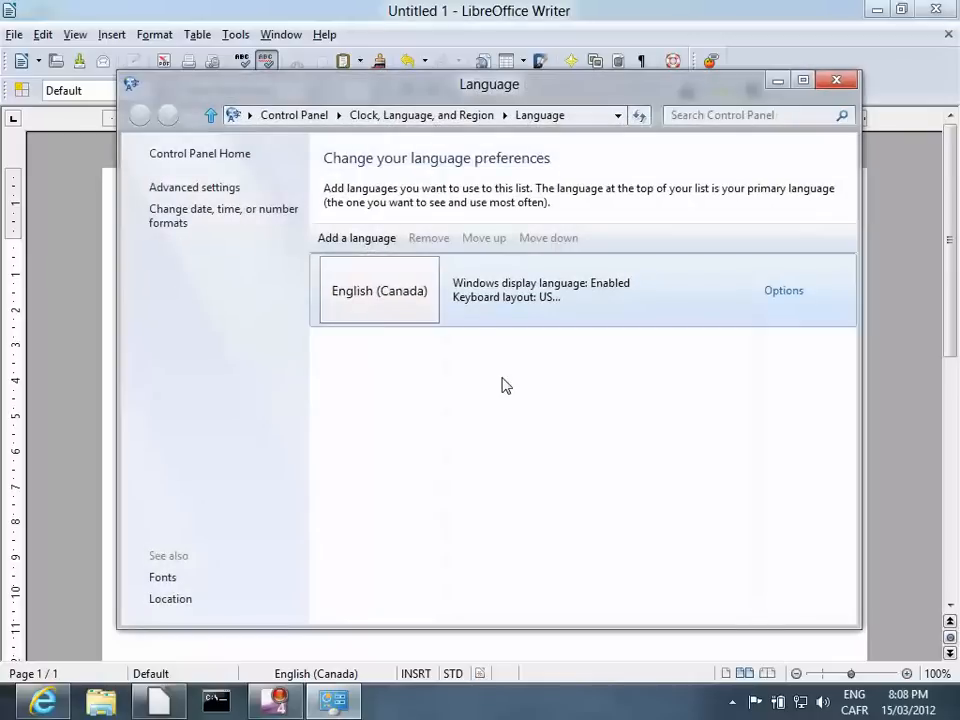
mouse_move(366, 243)
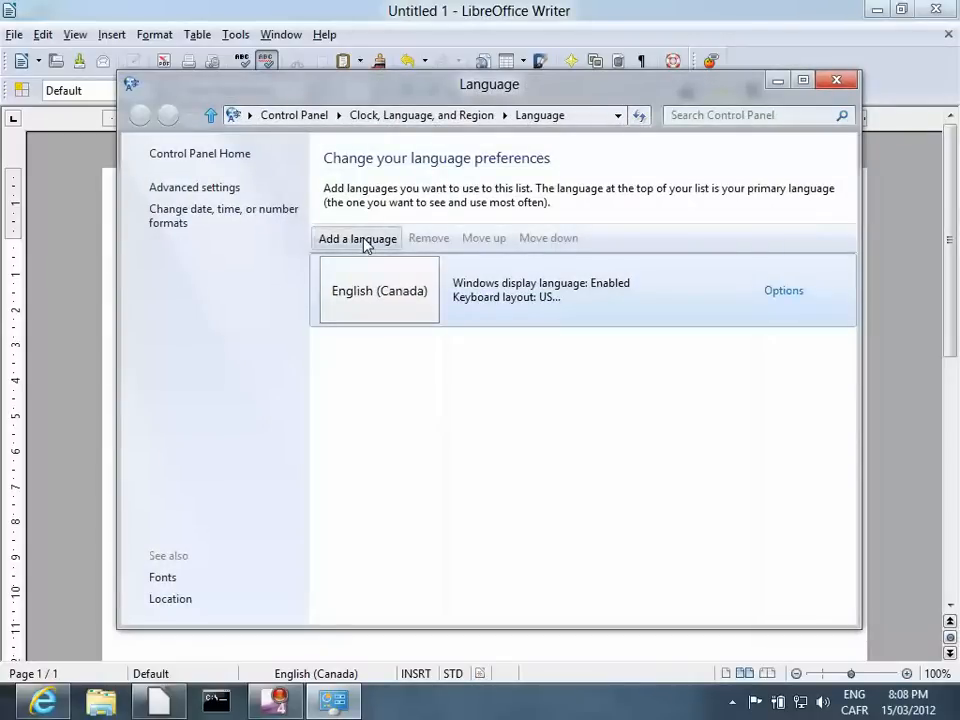
click(356, 238)
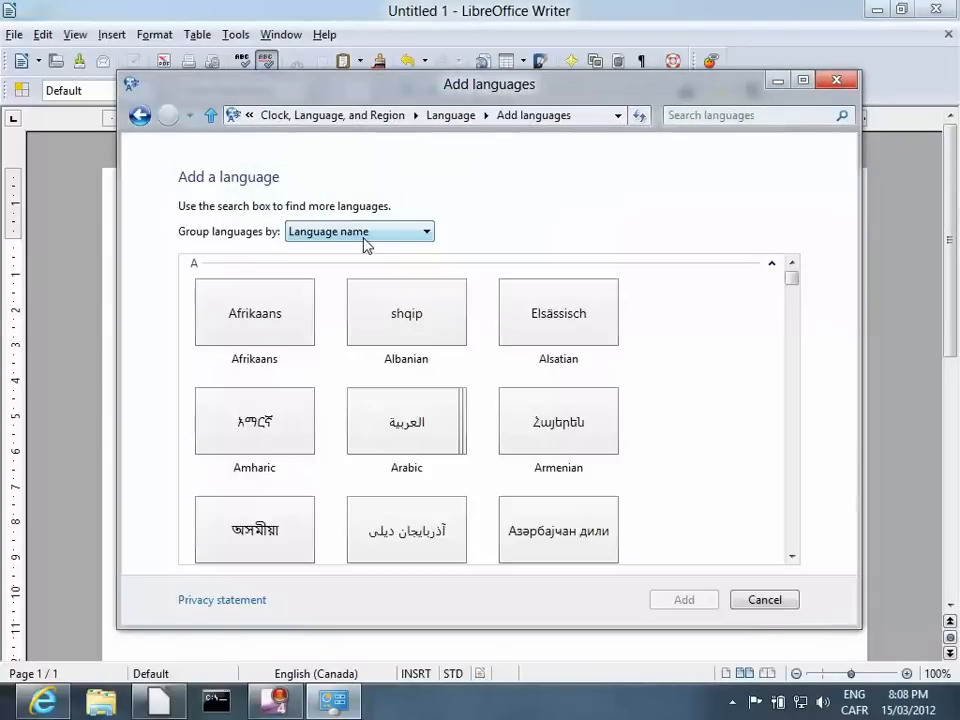
Find French in the Add languages list and show its regional variants
scroll(down, 3)
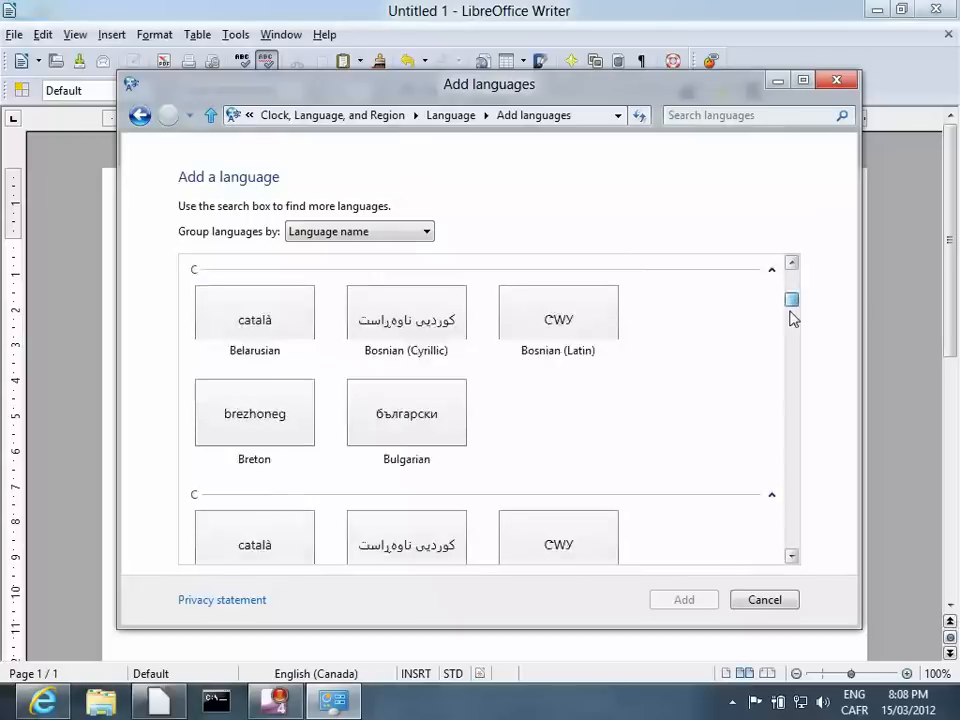
drag(791, 300, 791, 350)
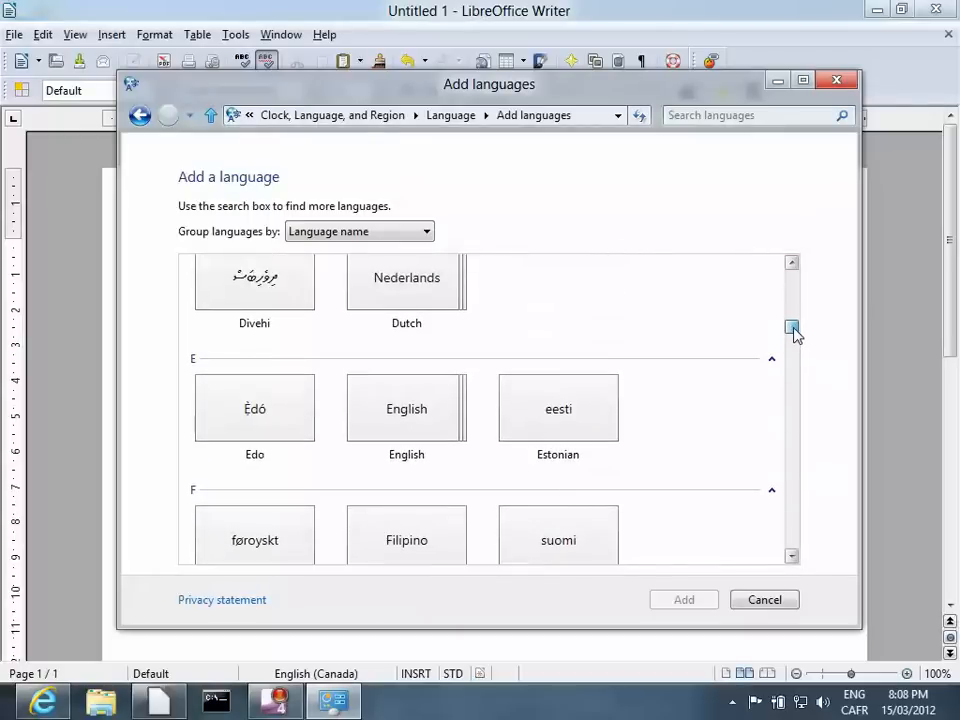
scroll(down, 3)
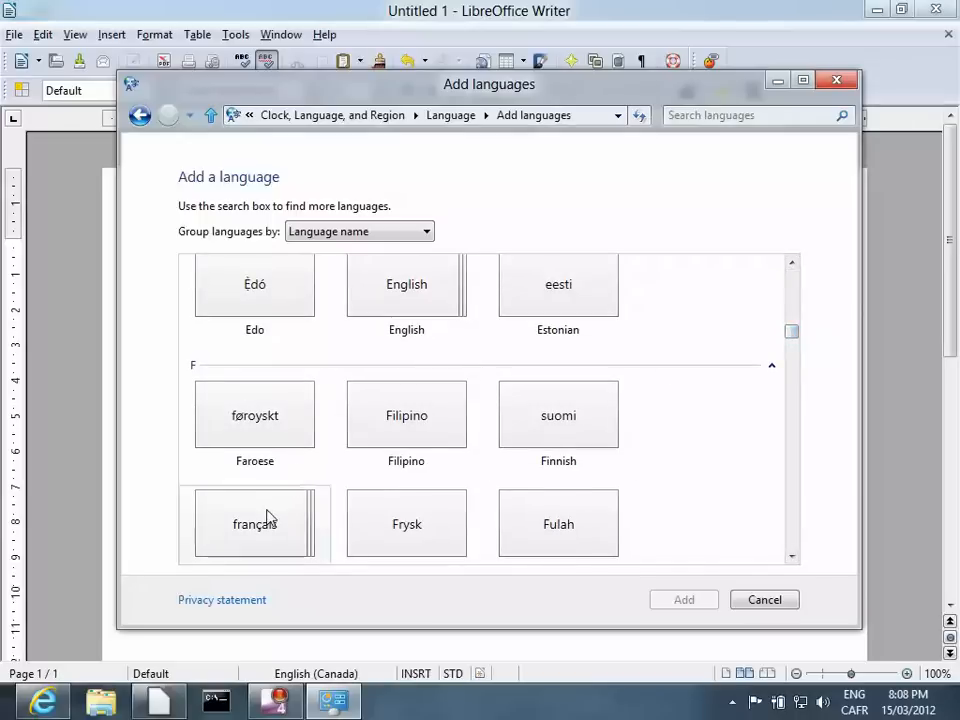
click(254, 523)
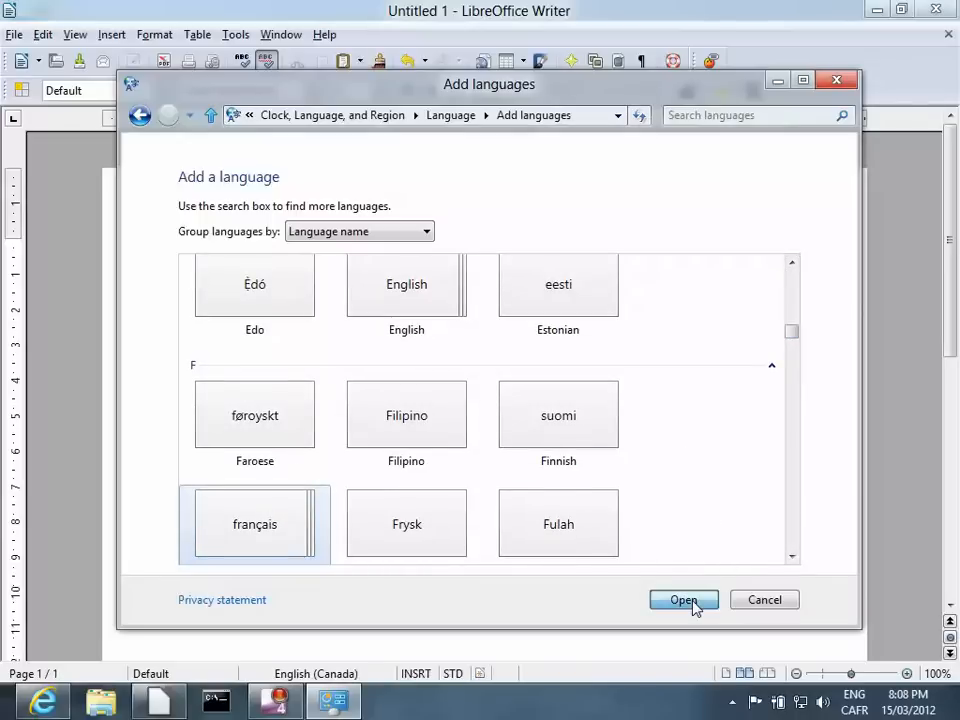
click(683, 600)
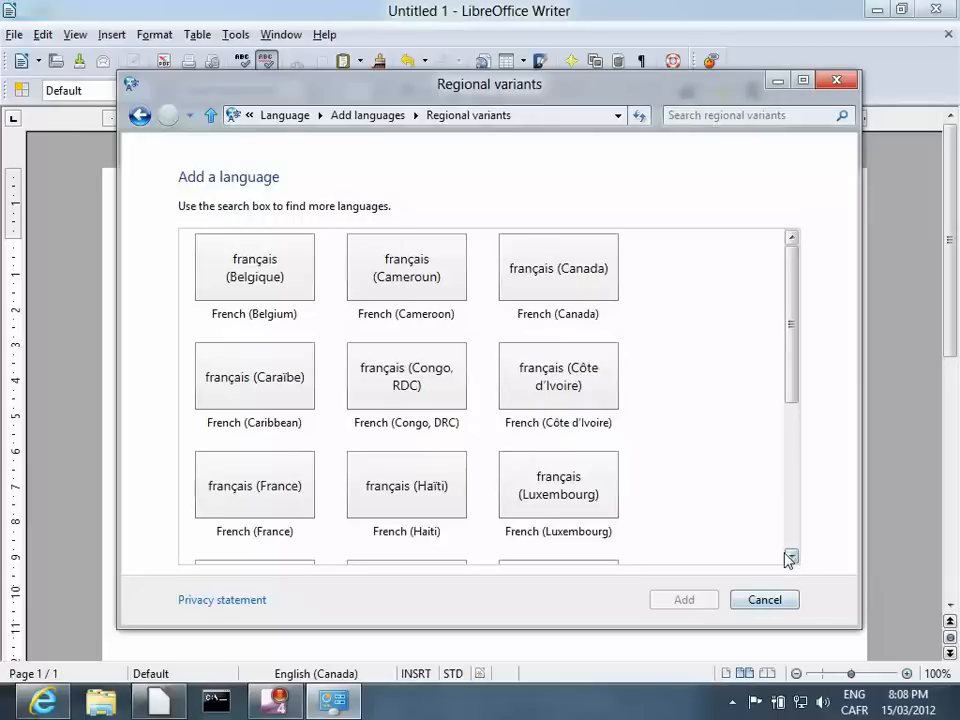
Select French (France) and add it to the language list
scroll(down, 3)
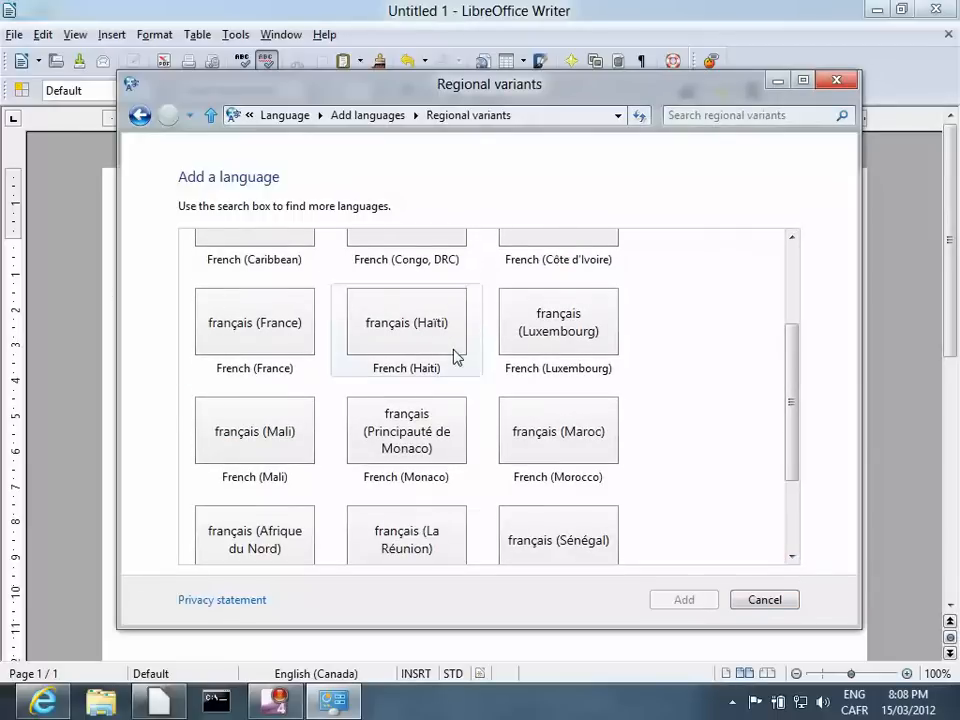
scroll(down, 3)
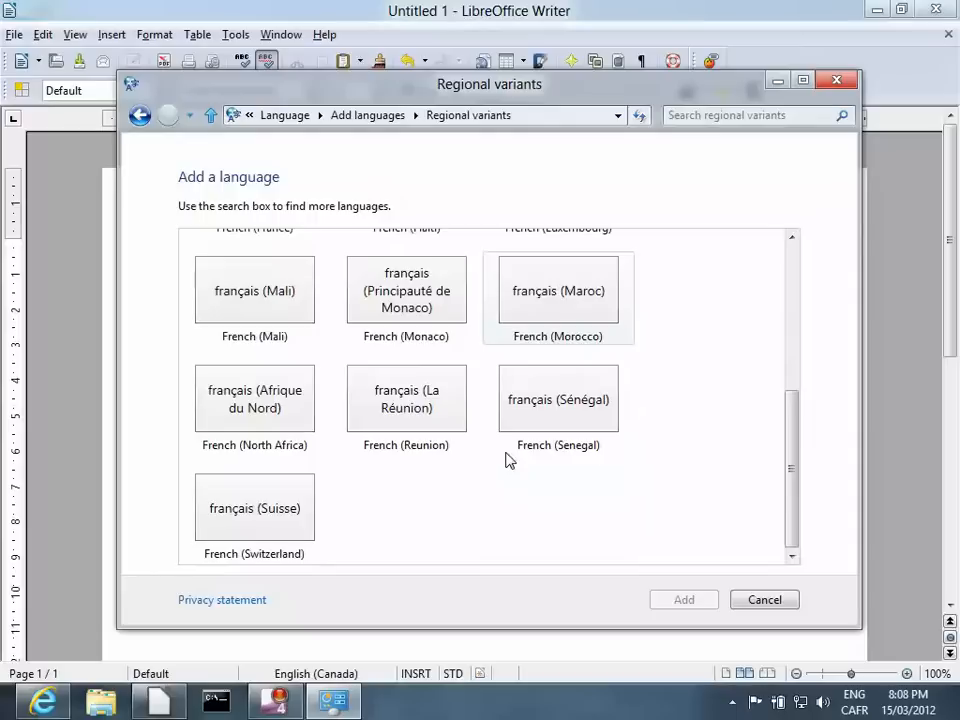
scroll(up, 3)
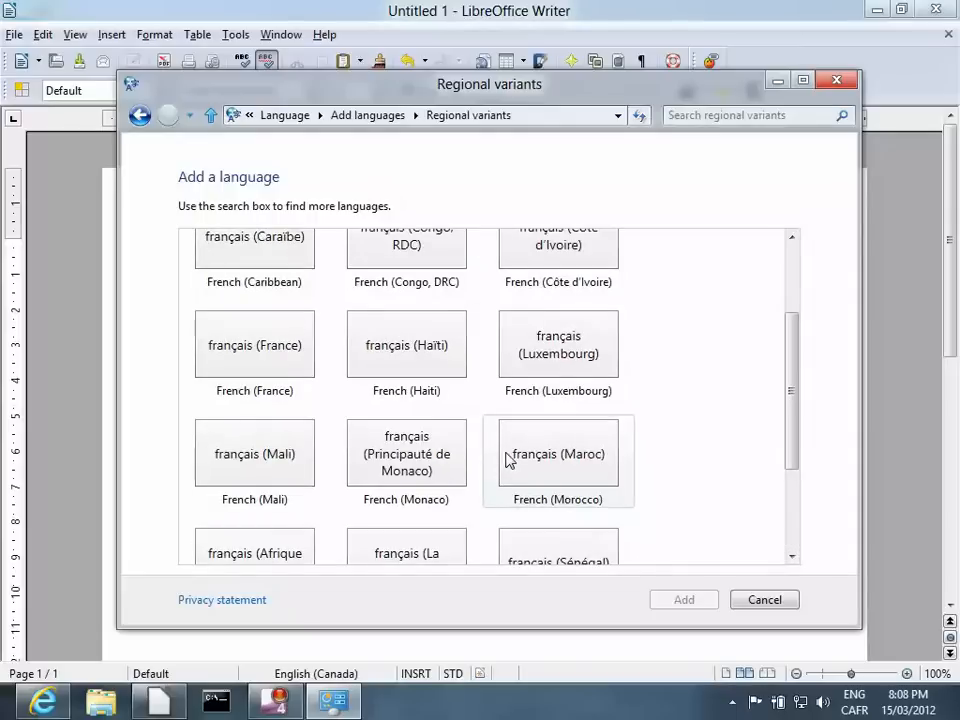
scroll(down, 3)
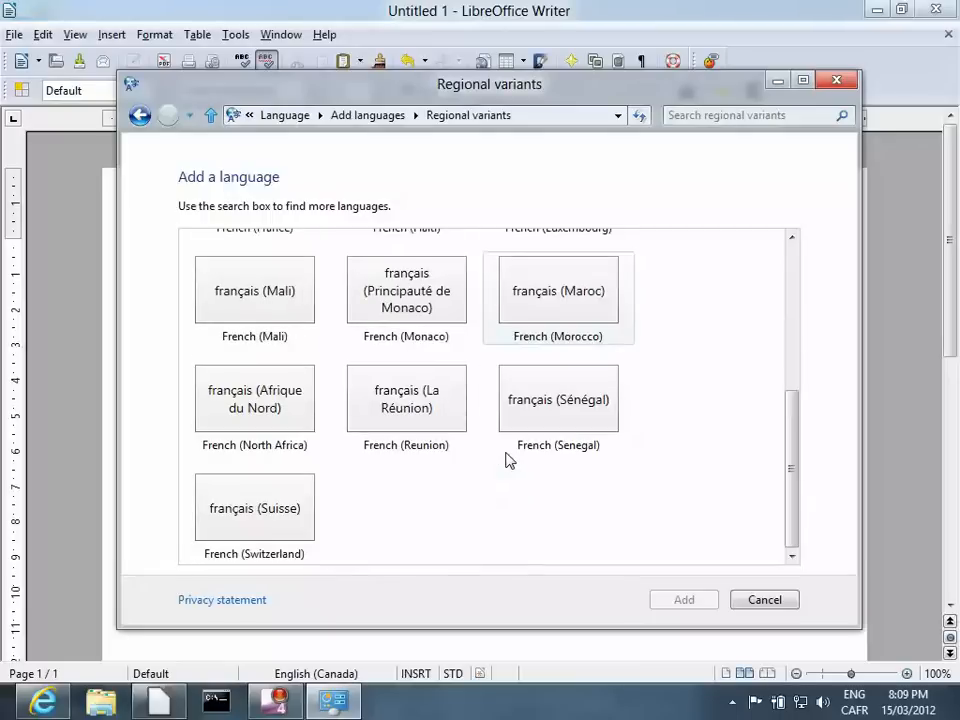
scroll(up, 3)
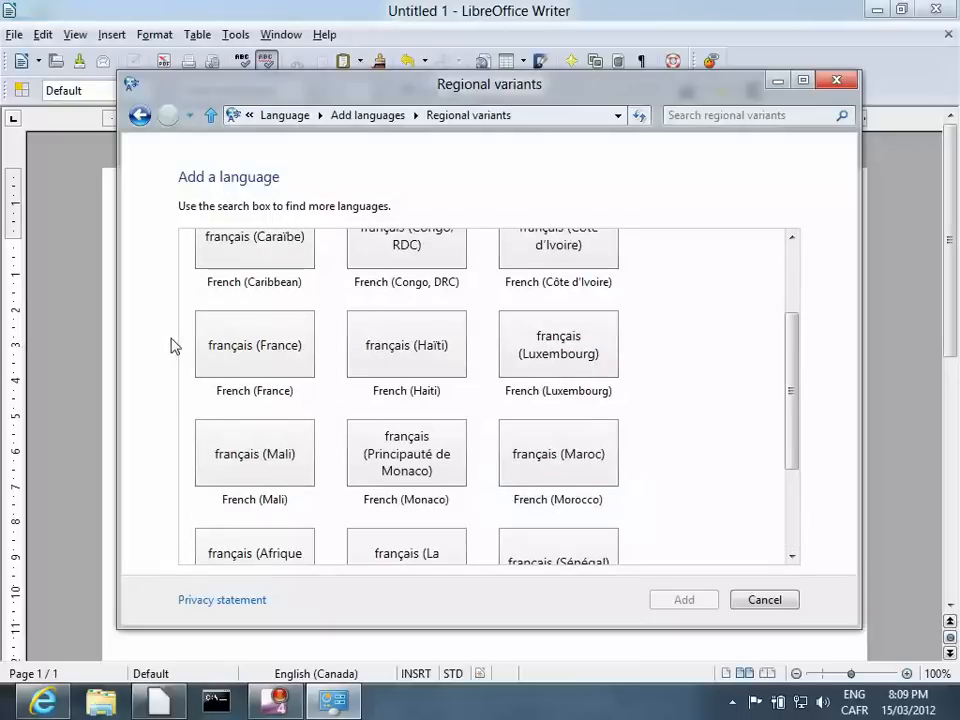
click(254, 344)
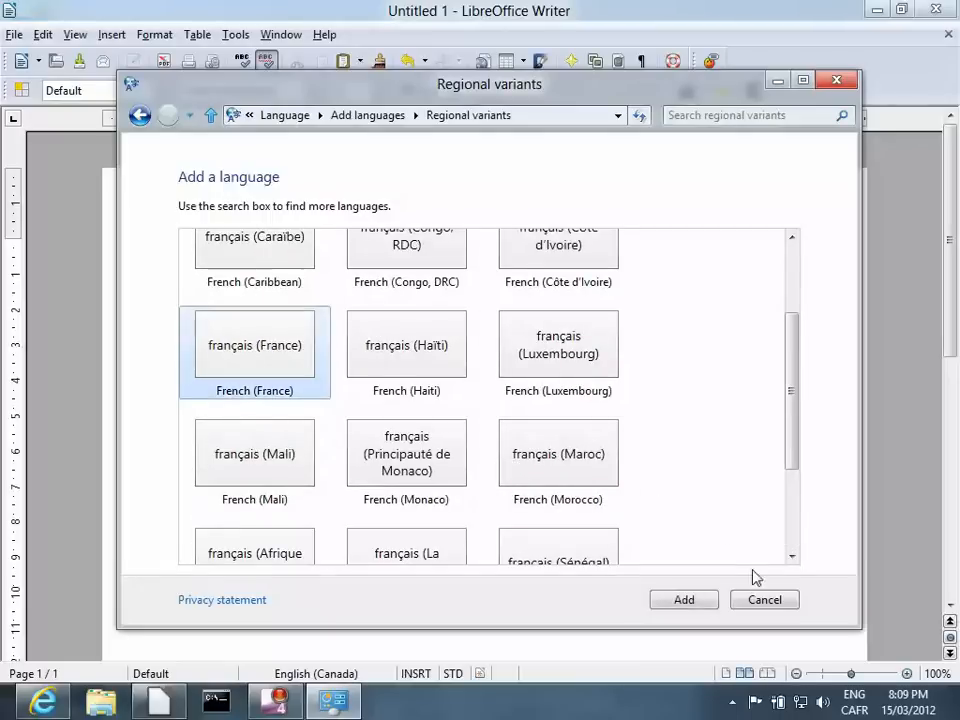
click(683, 599)
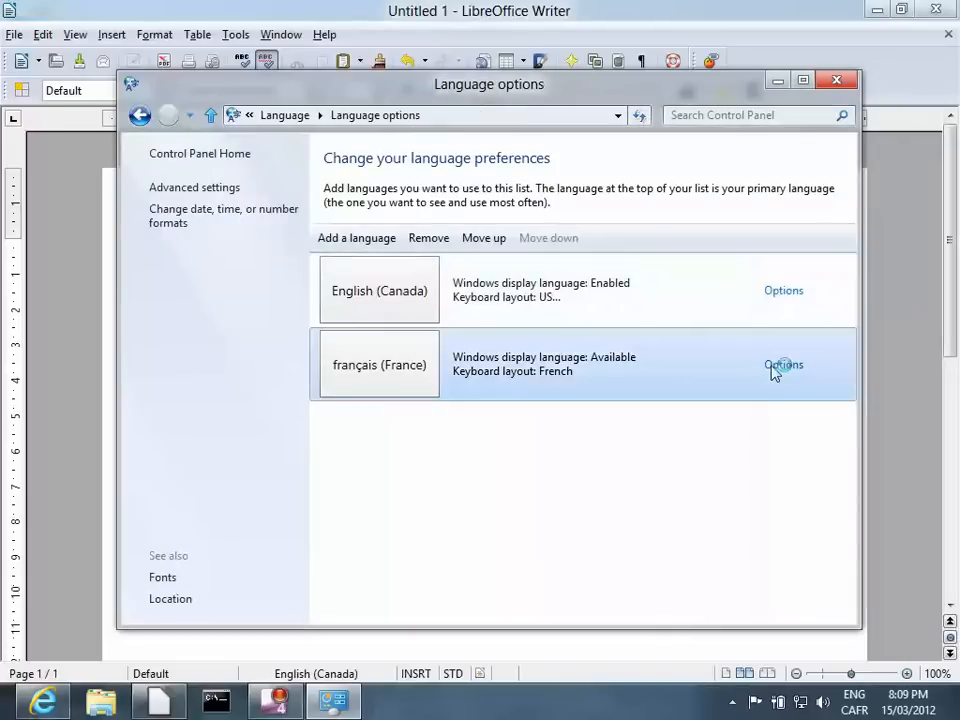
Add the Canadian French (Legacy) keyboard layout to French (France)
click(783, 365)
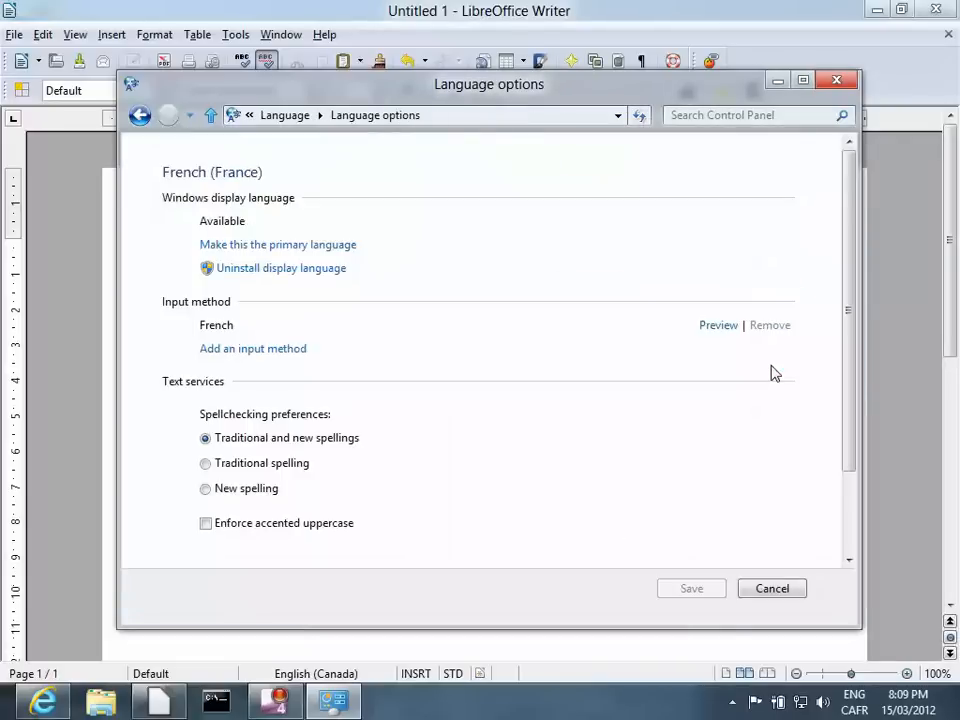
click(240, 349)
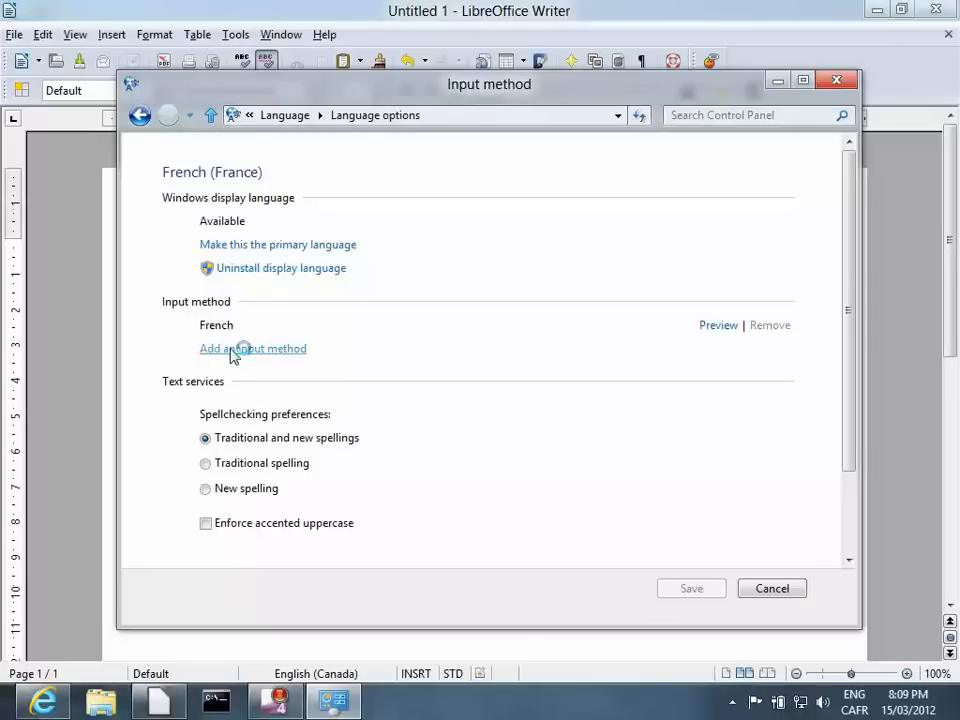
click(253, 348)
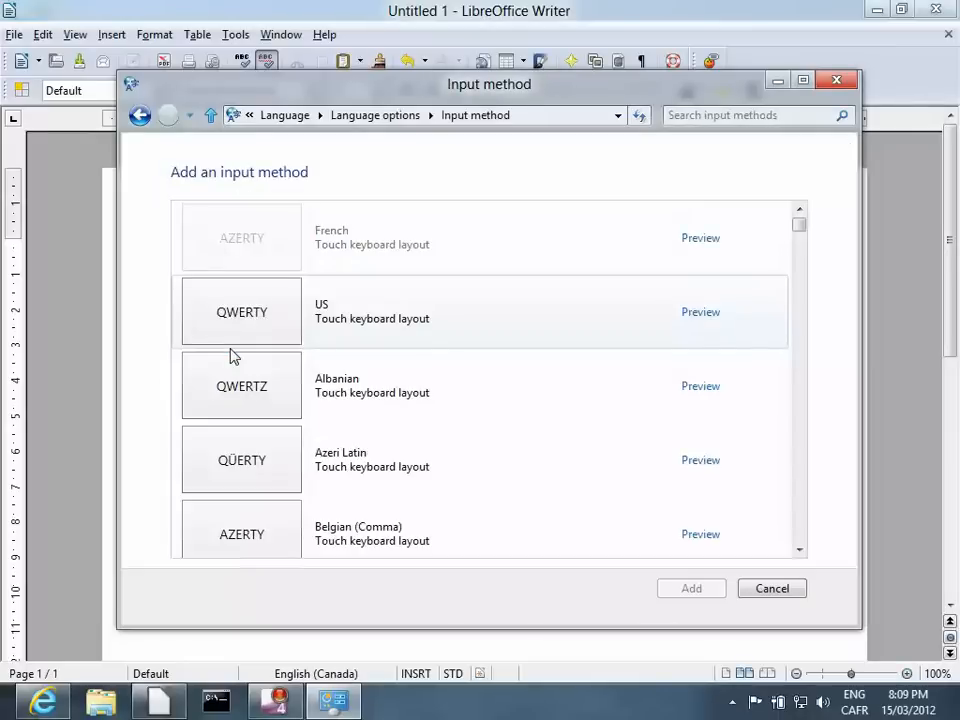
scroll(down, 3)
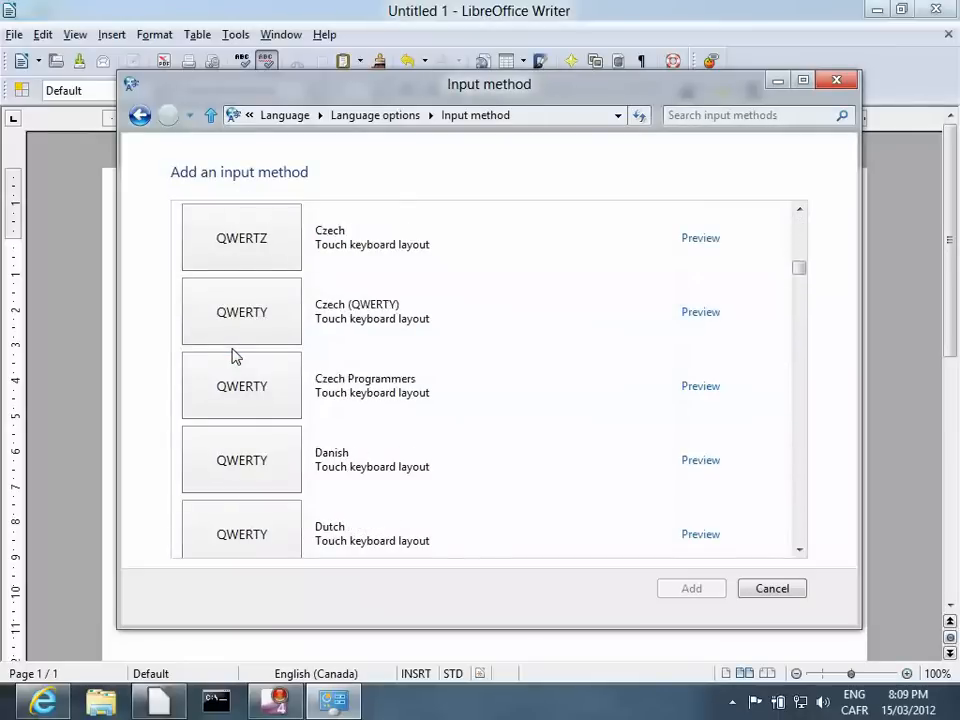
scroll(down, 3)
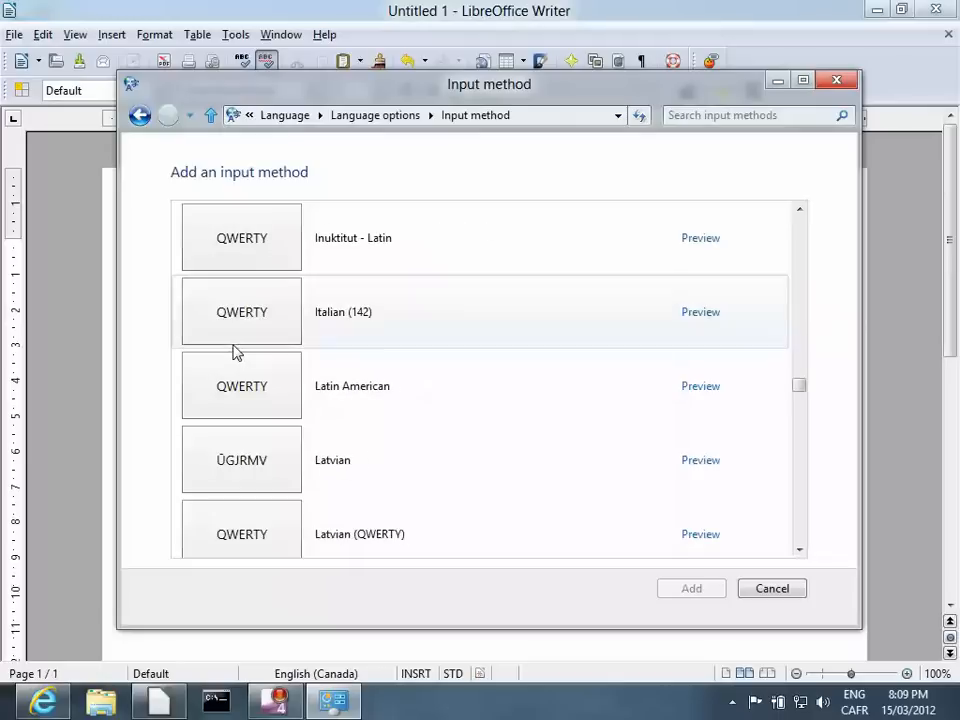
scroll(down, 3)
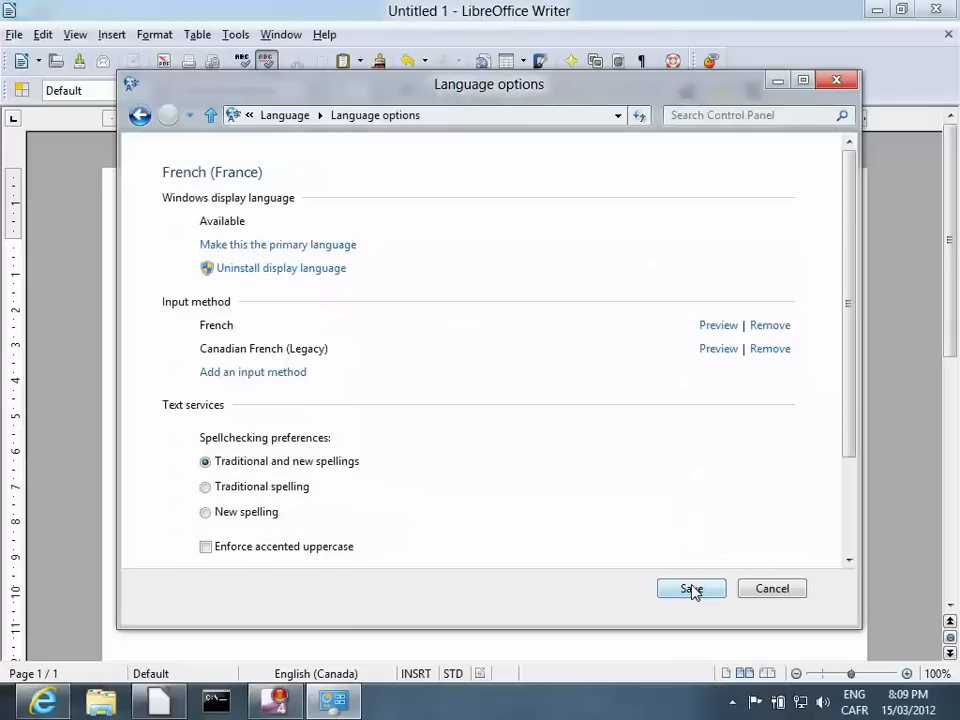
mouse_move(770, 325)
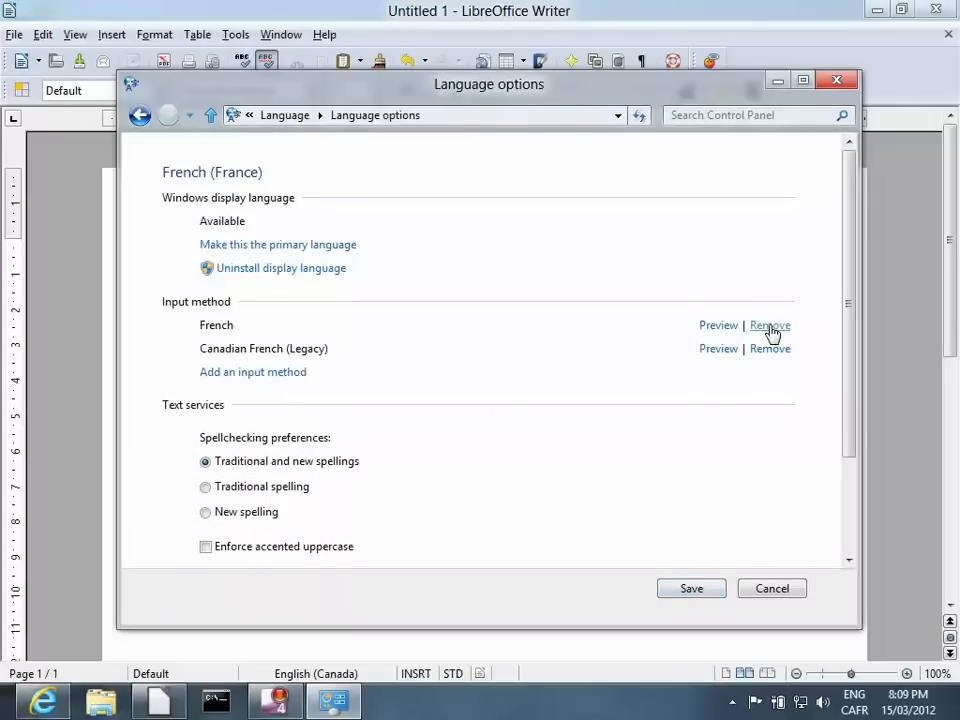
Remove the plain French layout, save, and close the Language window
click(770, 325)
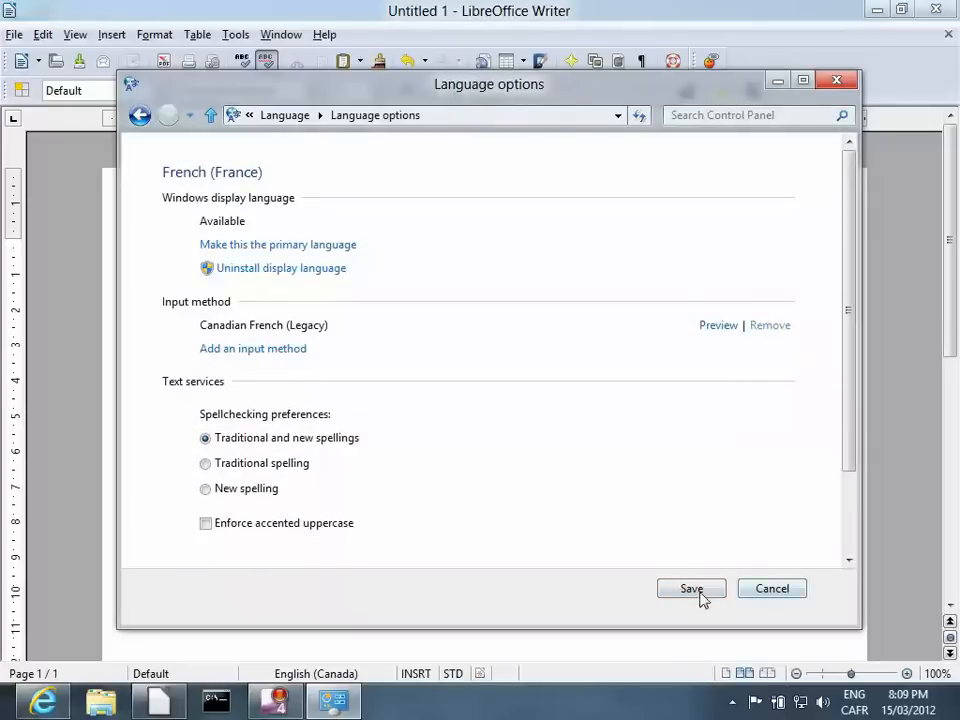
click(690, 588)
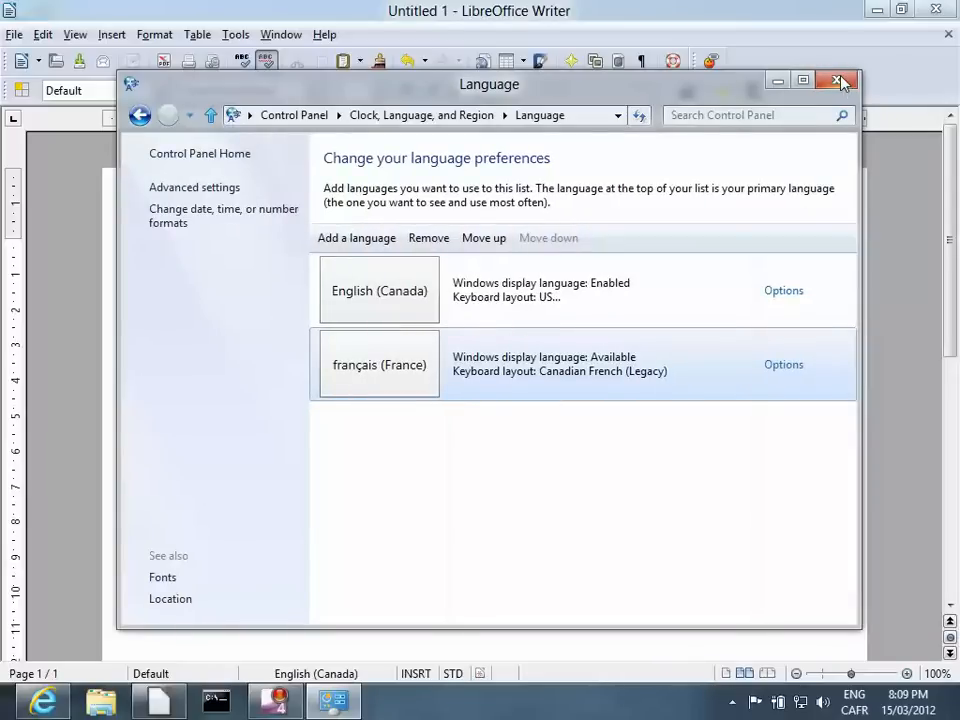
click(838, 82)
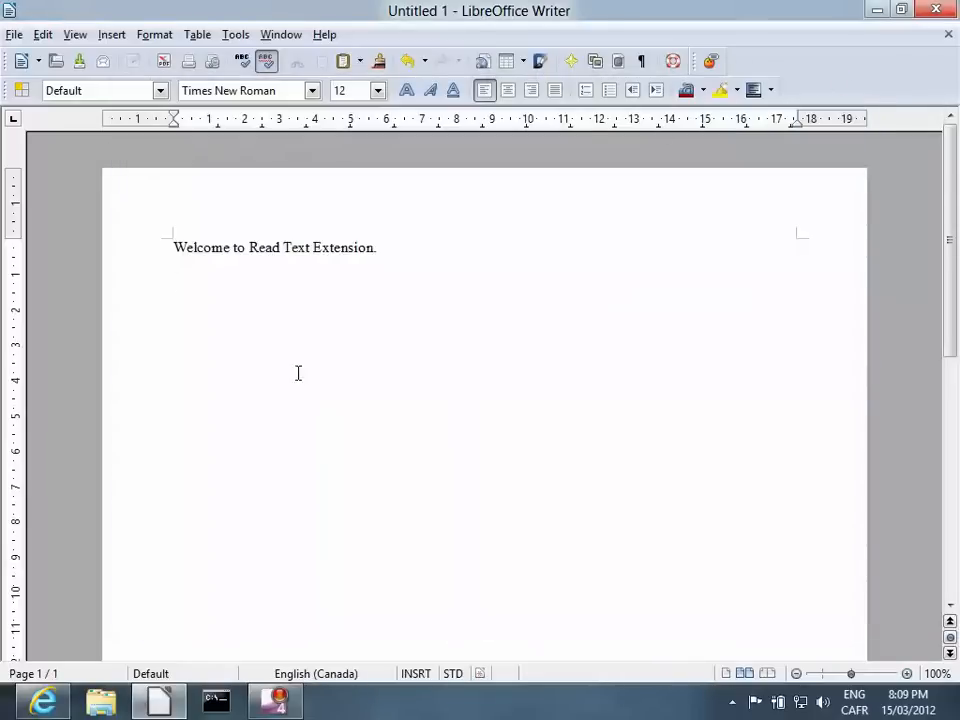
Type the French line "Je suis prêt," beneath the English welcome sentence
click(859, 702)
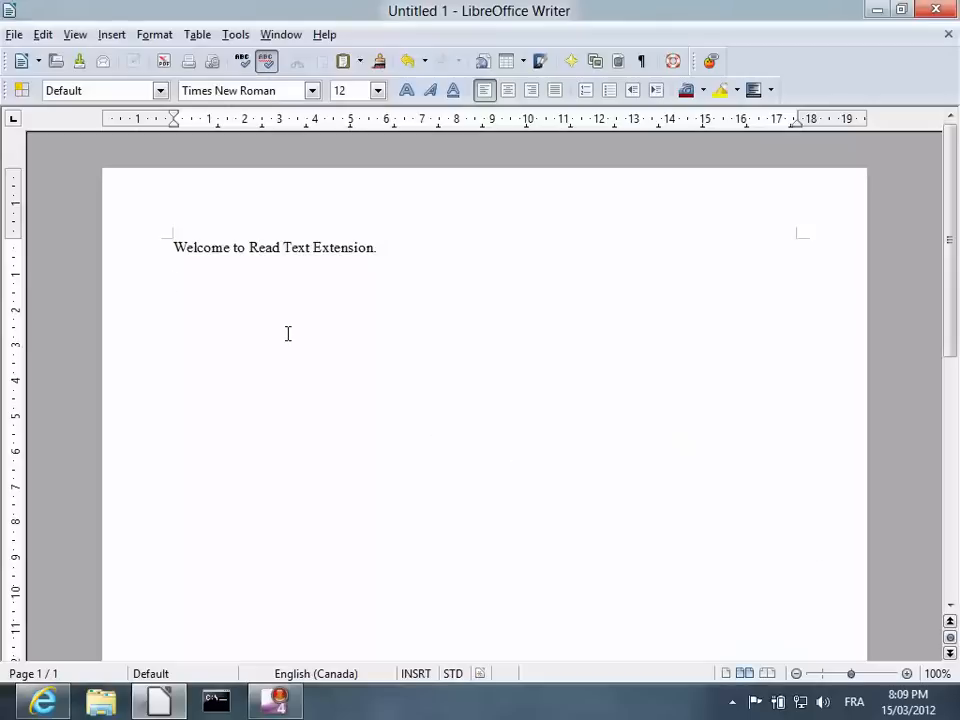
text(Je)
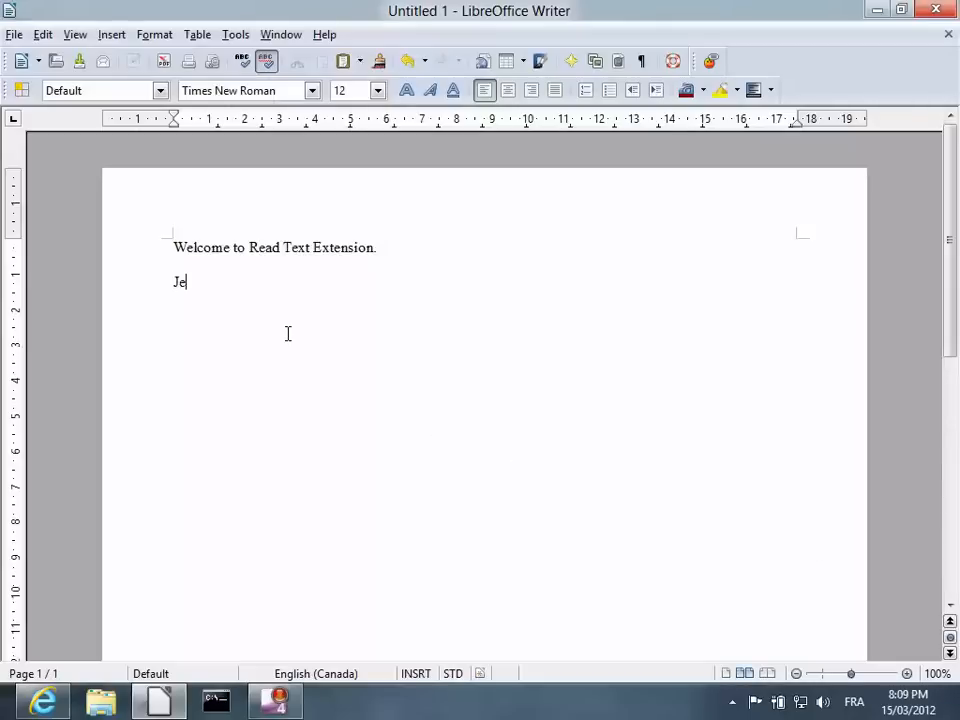
text(suis)
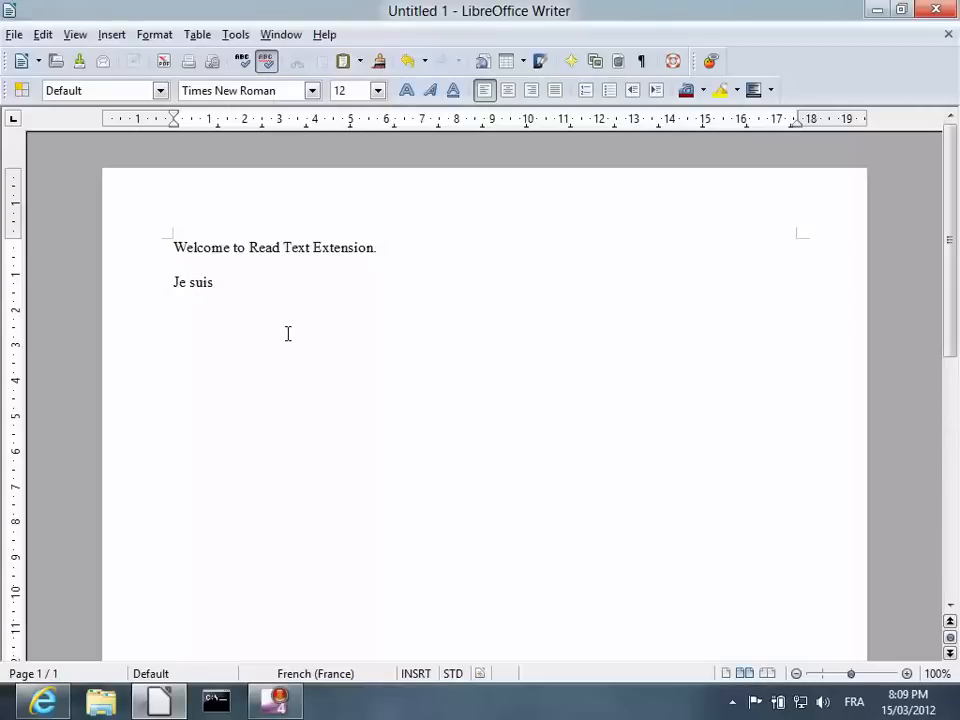
text(pr)
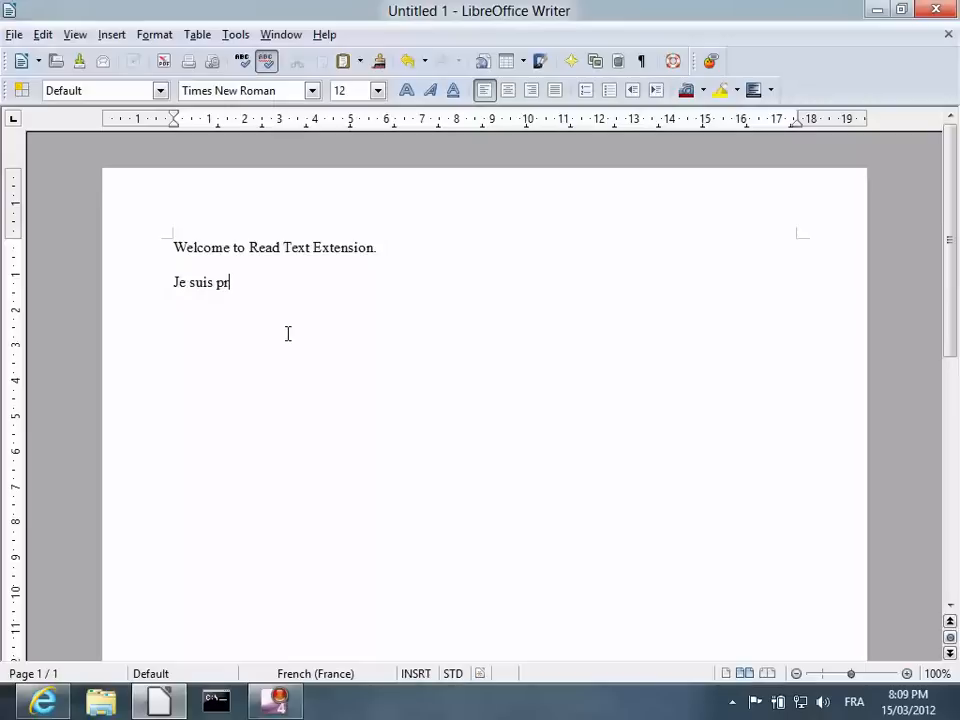
text(é)
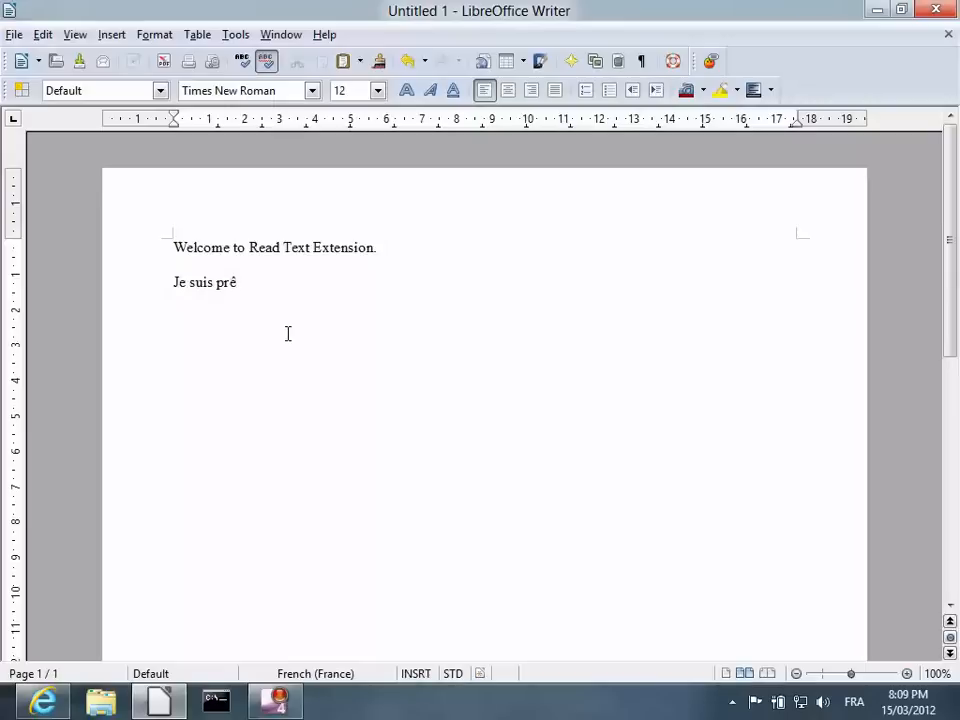
text(t)
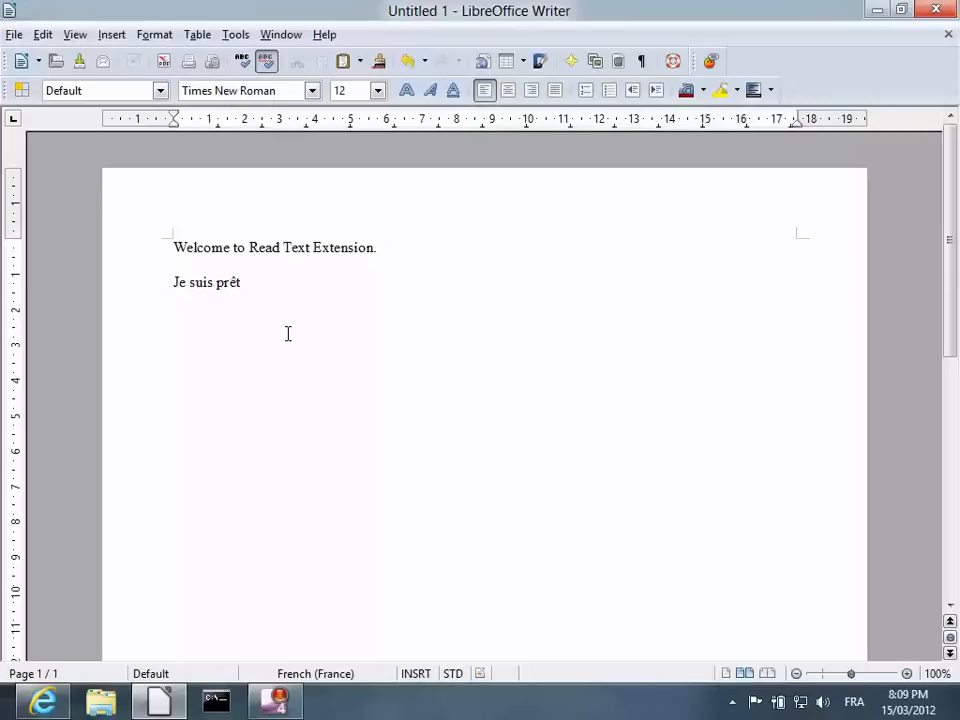
text(,)
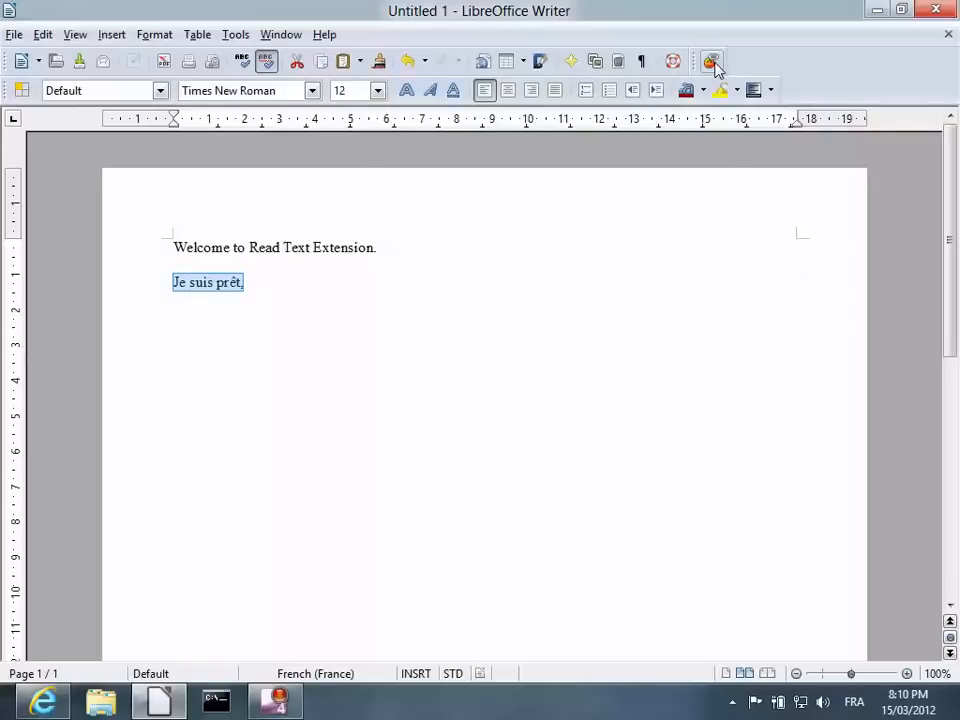
Have Read Text Extension read the French line aloud, accepting its dialog with OK
click(711, 60)
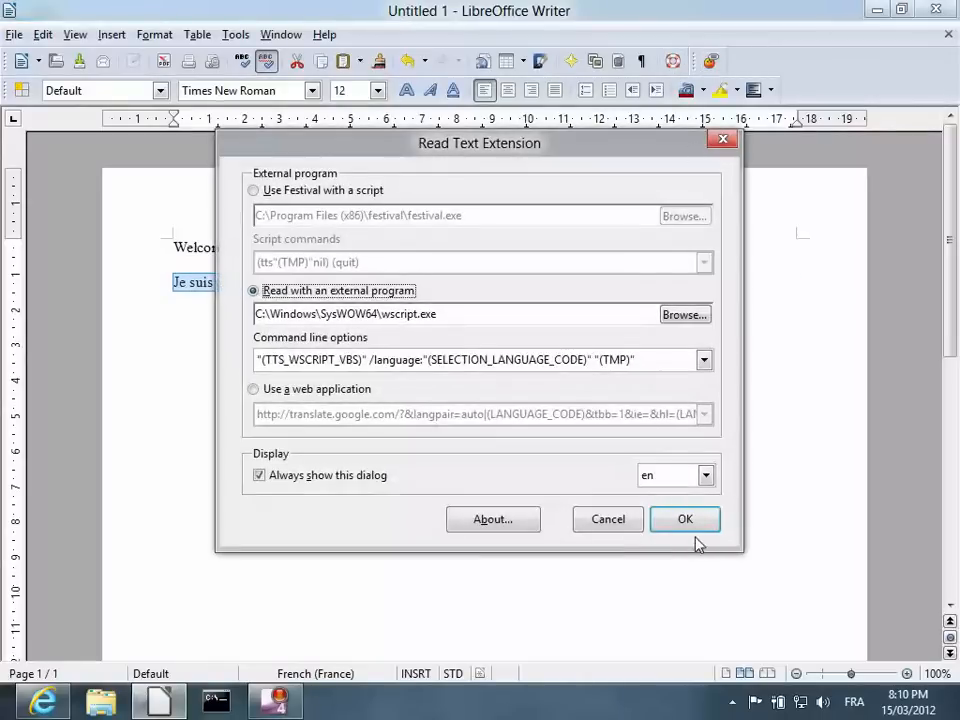
click(685, 519)
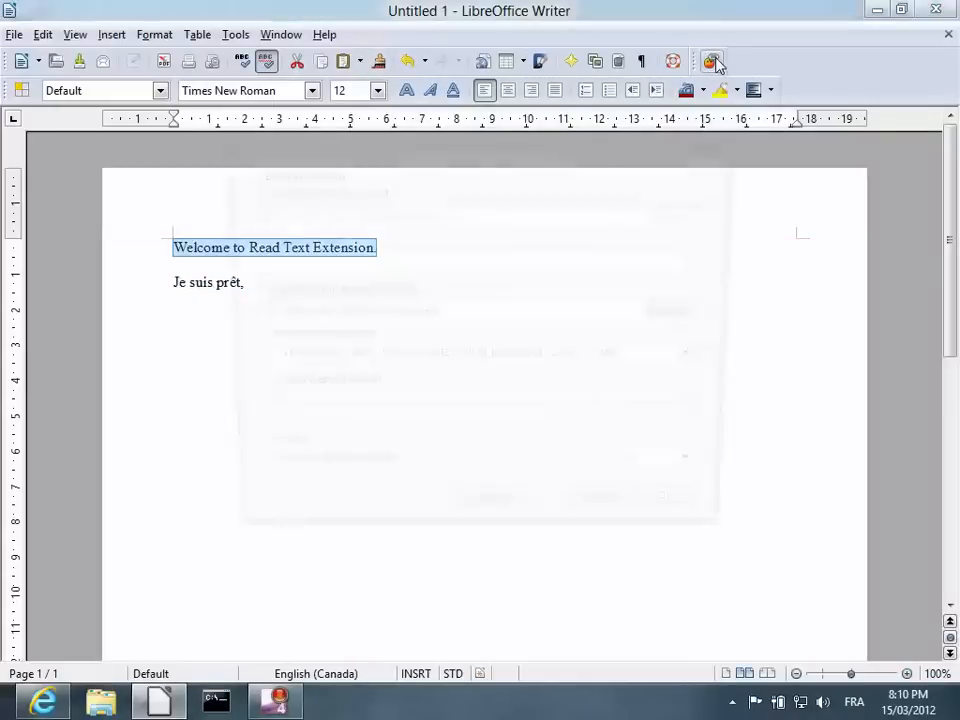
Read the English line aloud with Read Text Extension, unchecking 'Always show this dialog'
click(708, 60)
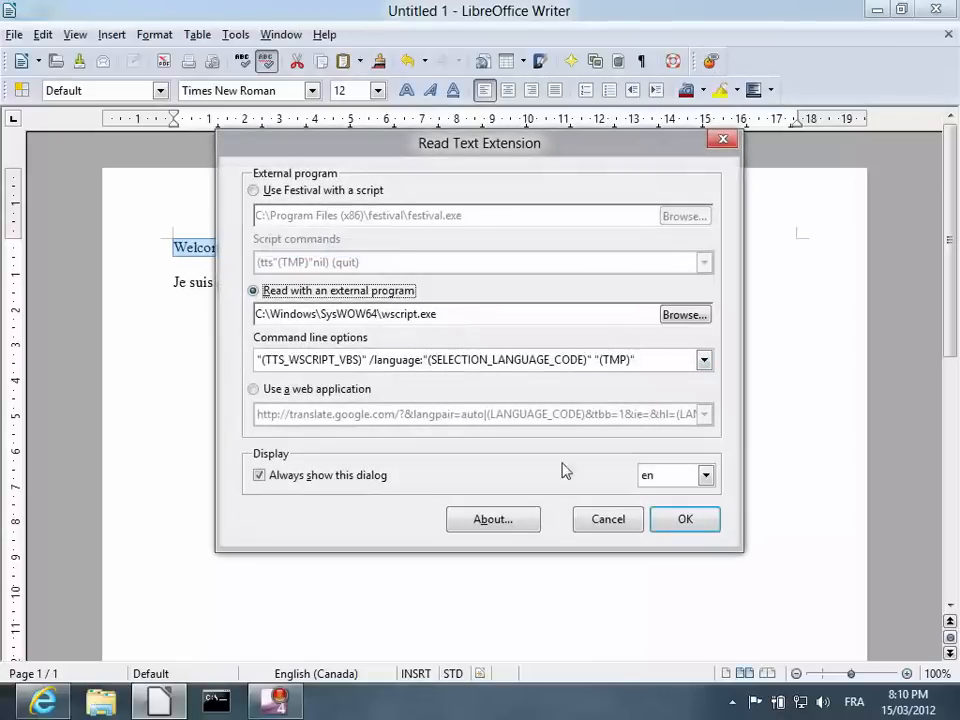
click(258, 475)
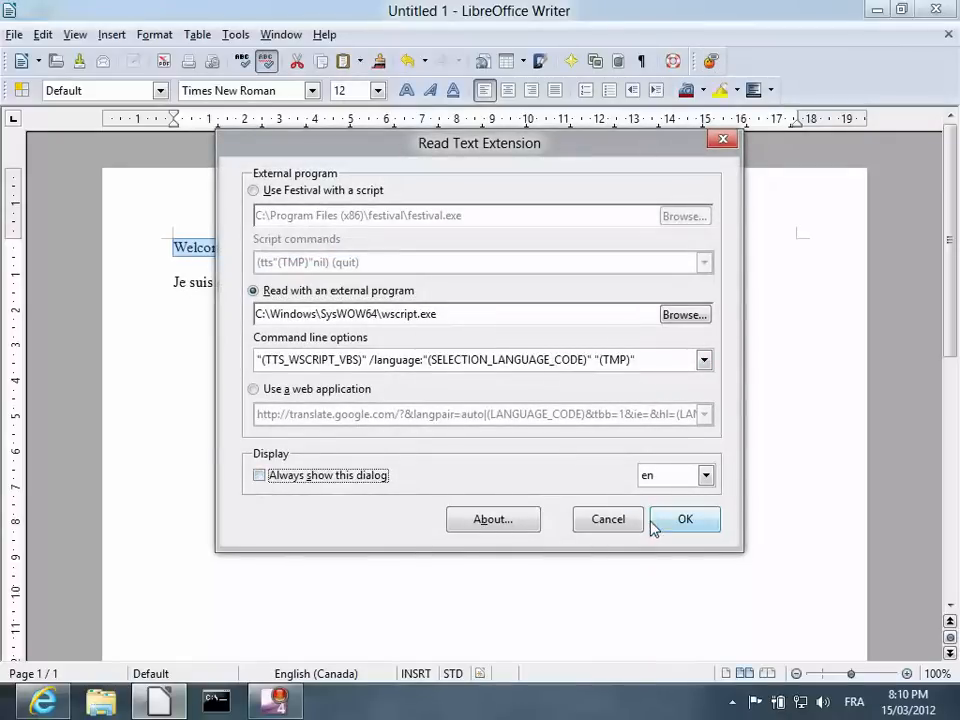
click(685, 519)
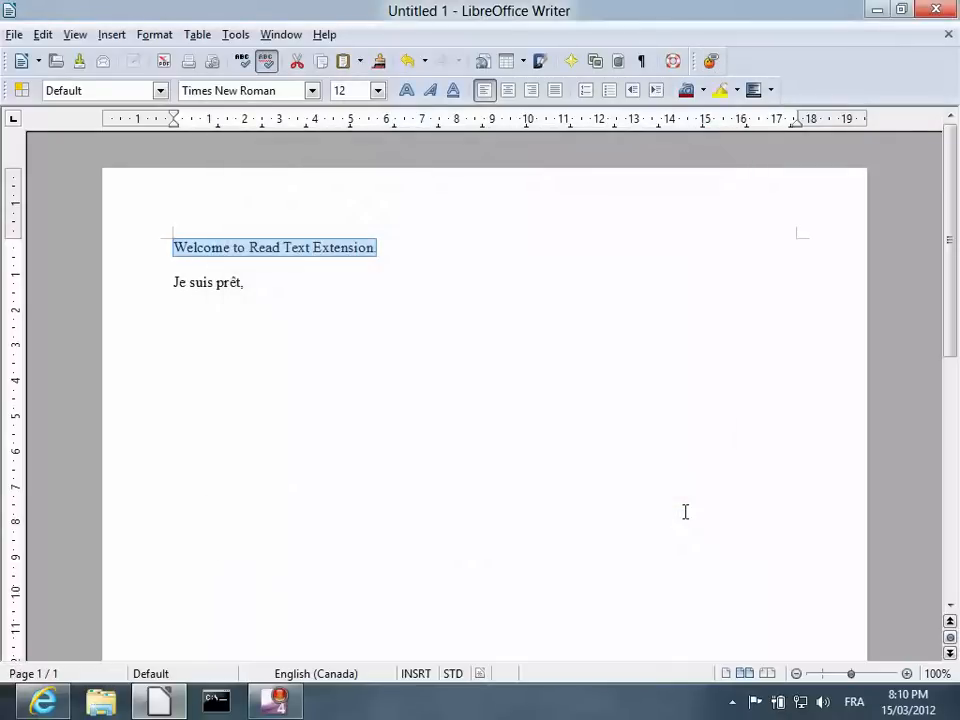